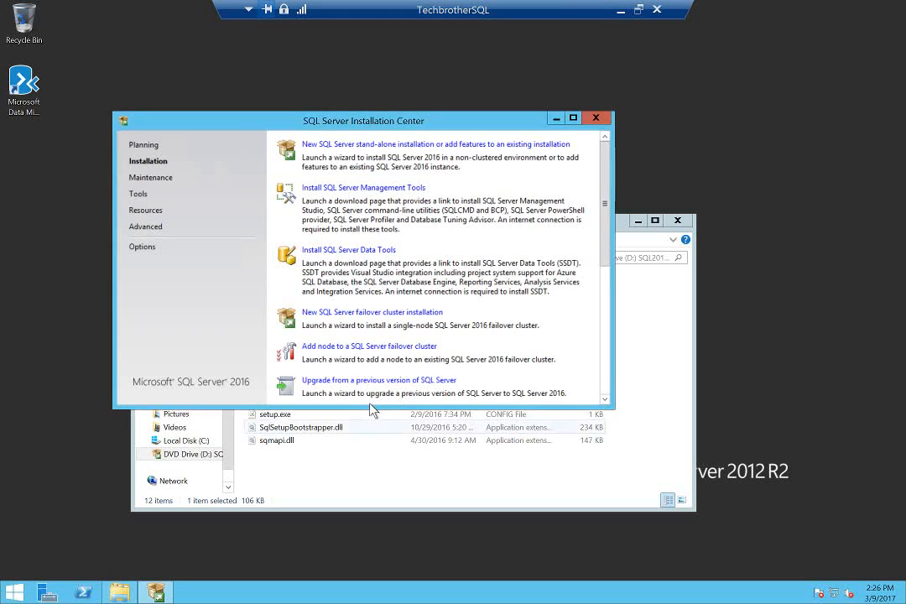
mouse_move(486, 148)
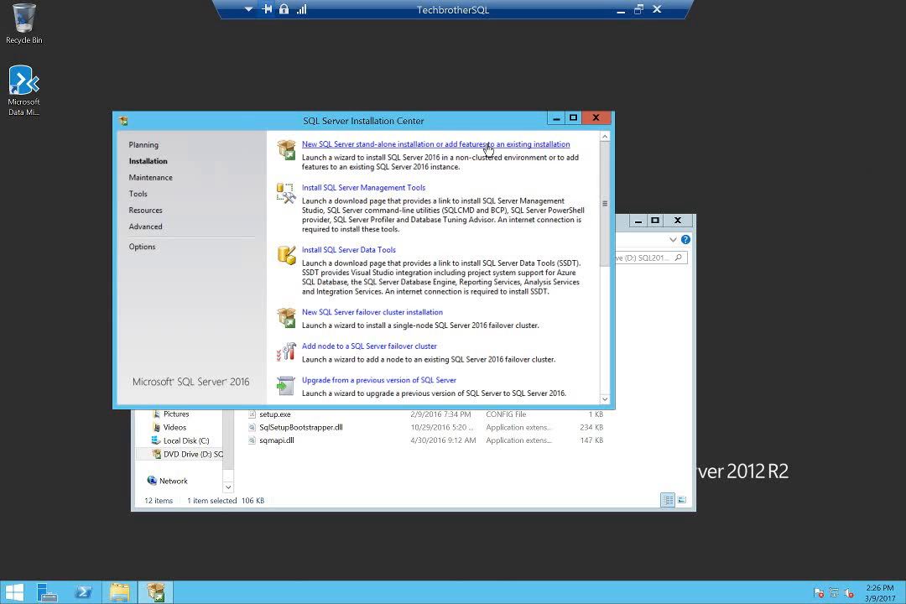
mouse_move(503, 128)
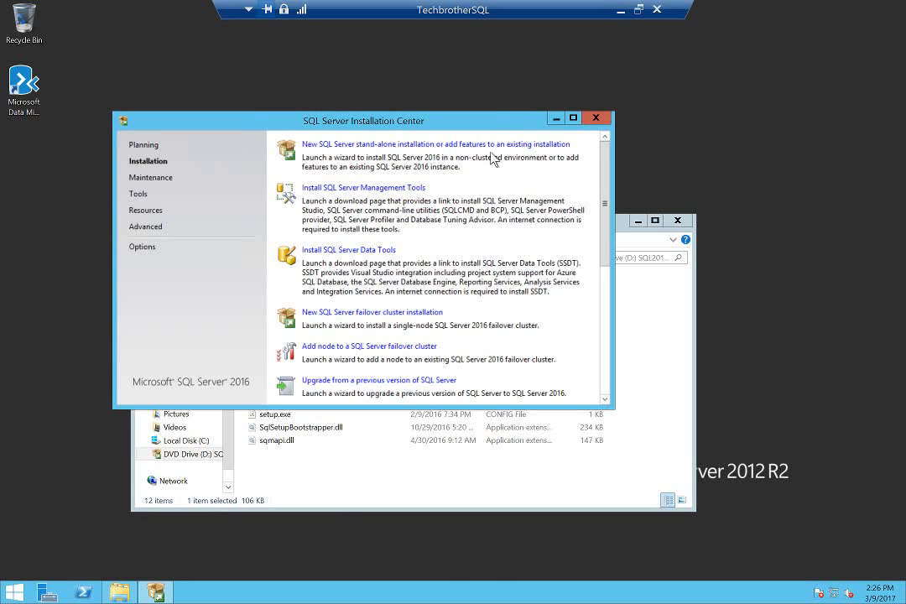
mouse_move(494, 174)
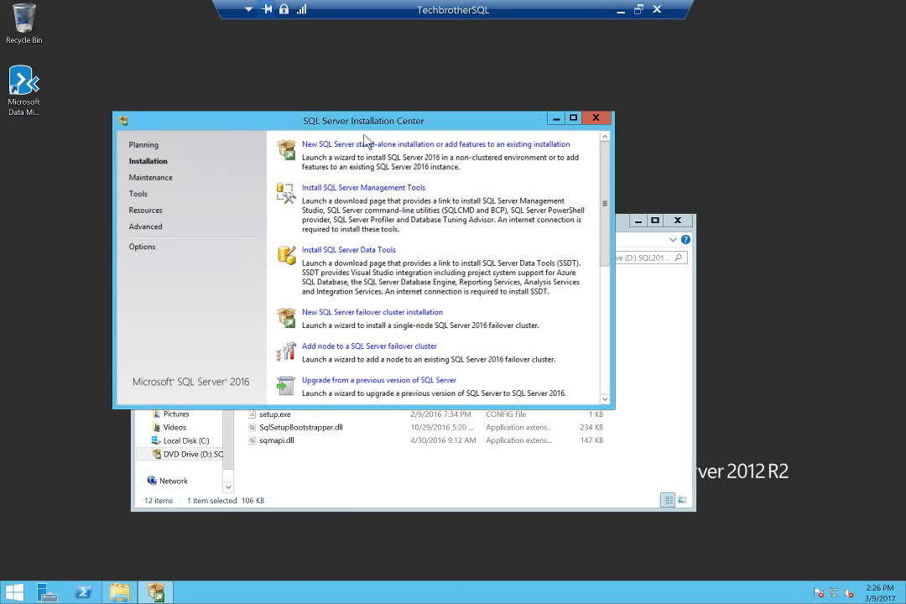
mouse_move(316, 473)
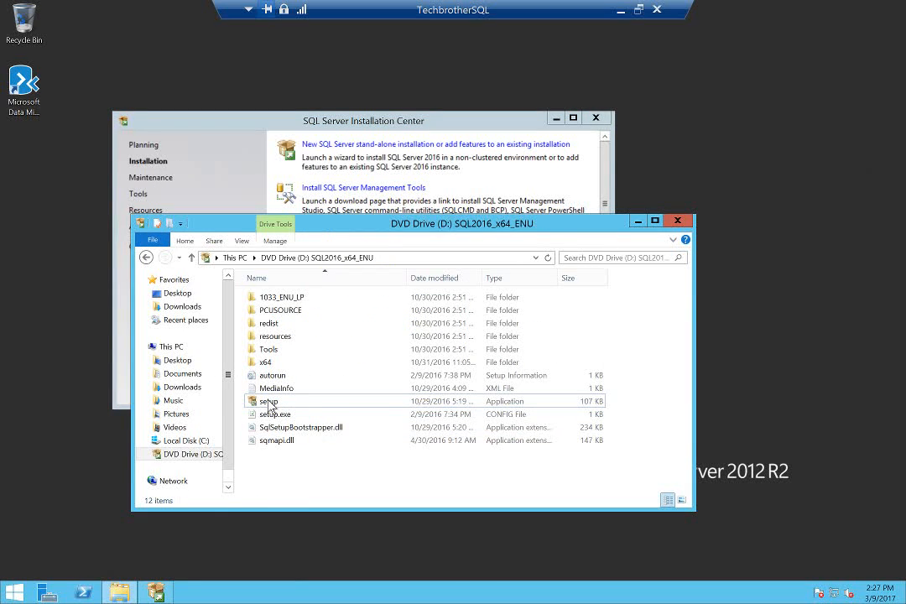
mouse_move(281, 410)
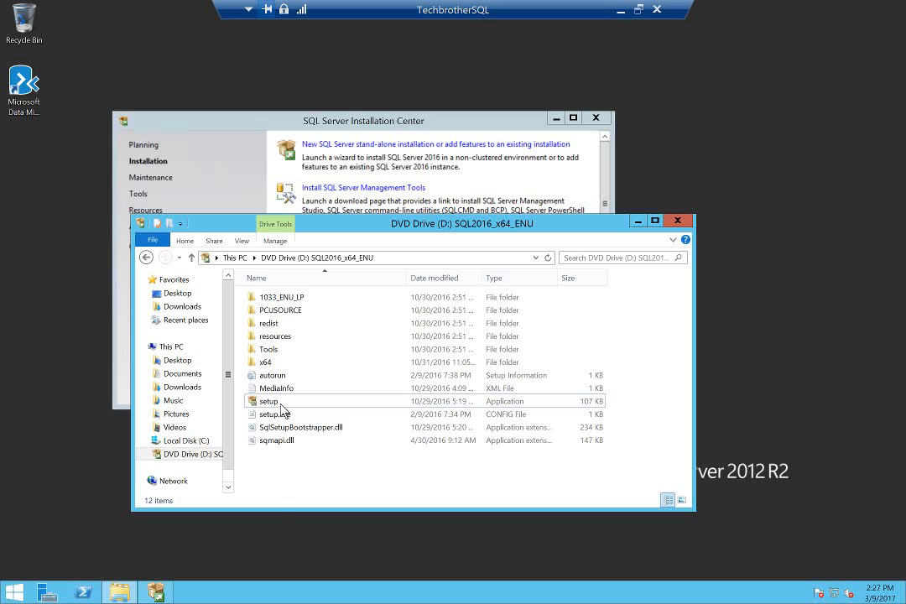
Launch a new stand-alone SQL Server setup and continue past Product Updates with no updates found
right_click(311, 404)
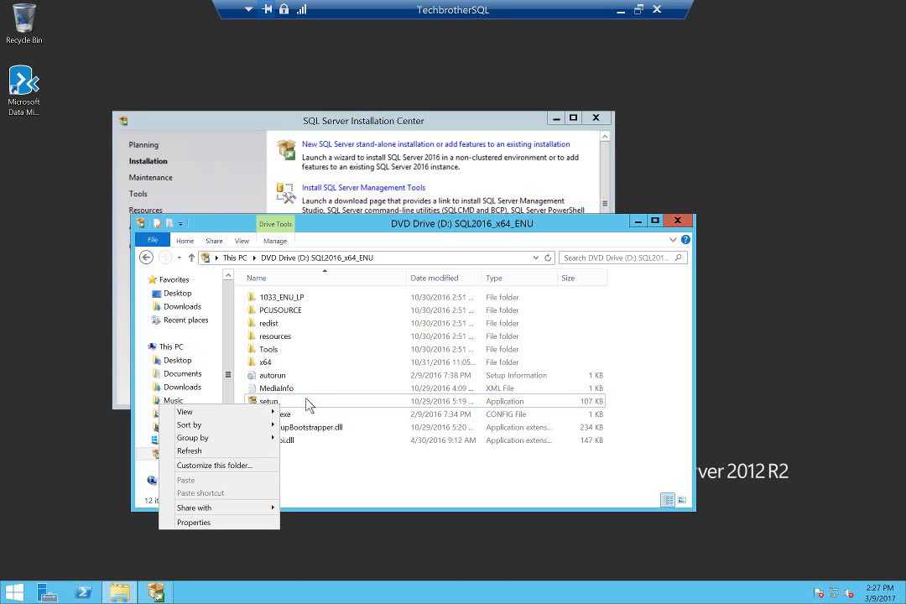
right_click(268, 401)
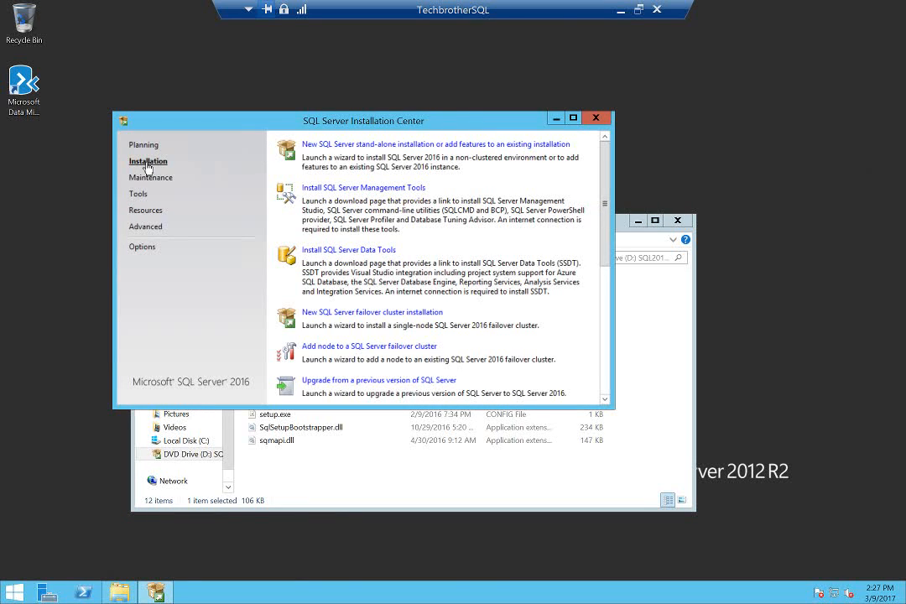
mouse_move(354, 154)
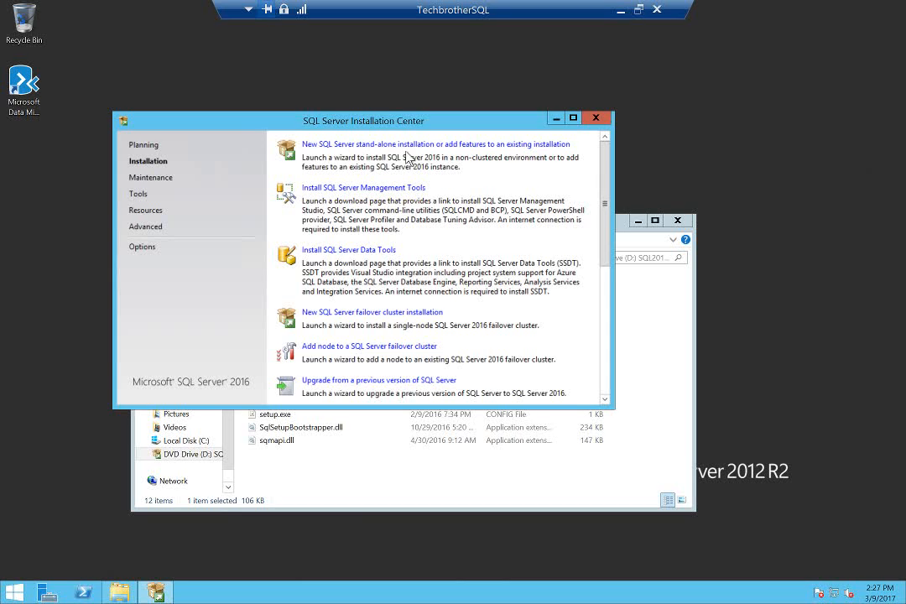
mouse_move(453, 144)
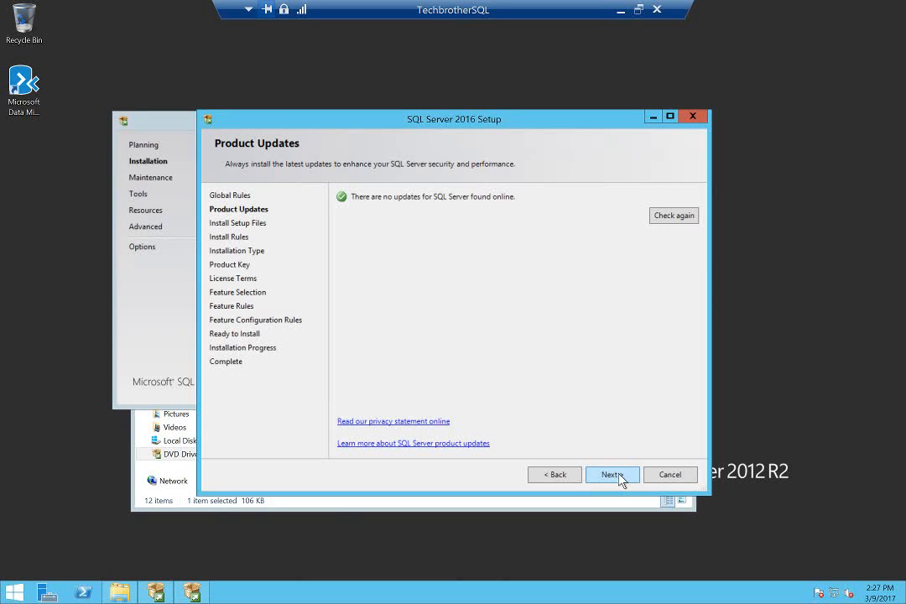
click(612, 474)
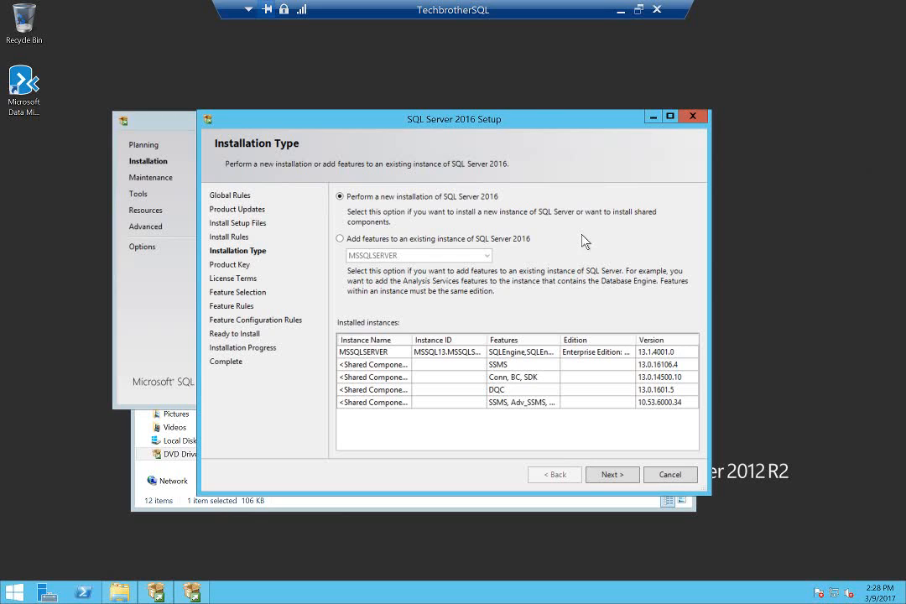
mouse_move(395, 209)
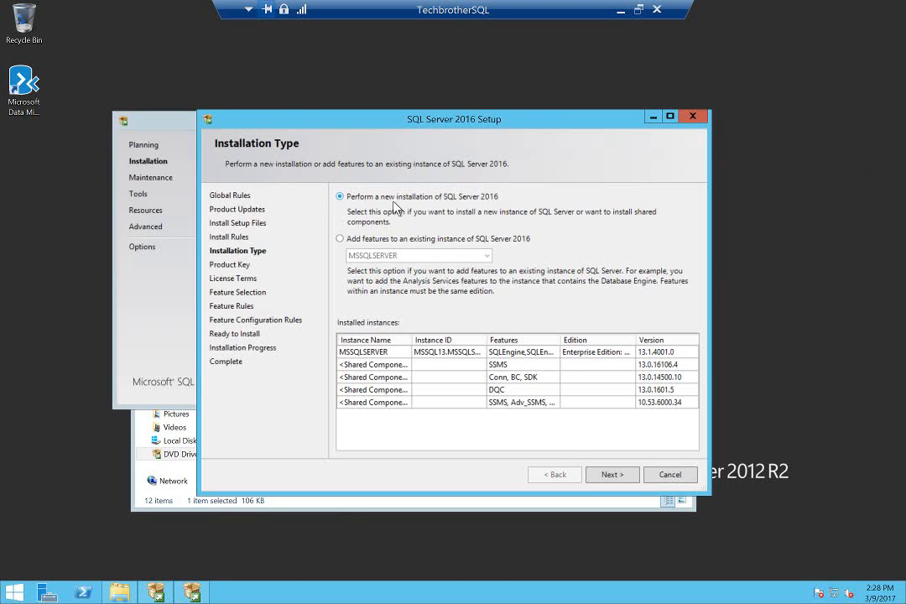
mouse_move(445, 203)
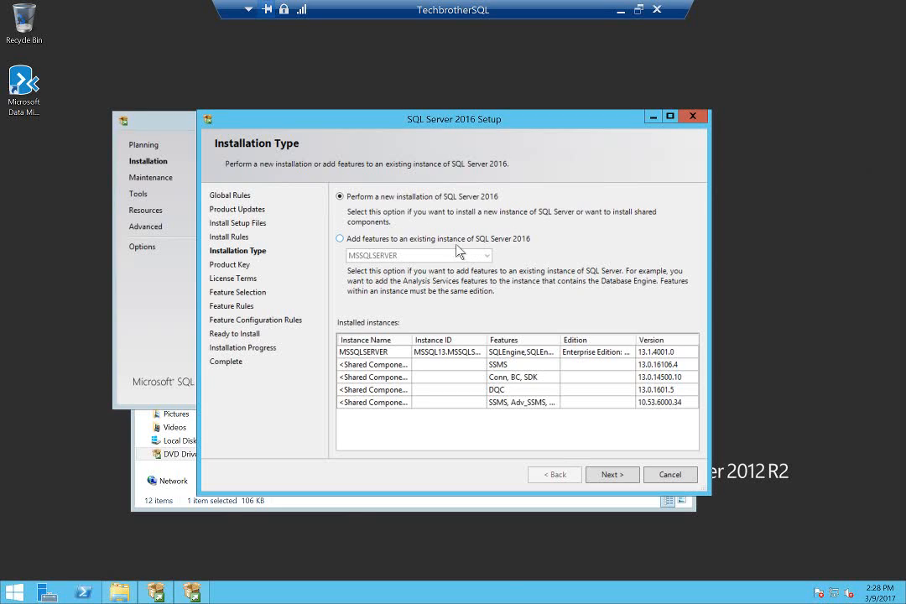
mouse_move(525, 248)
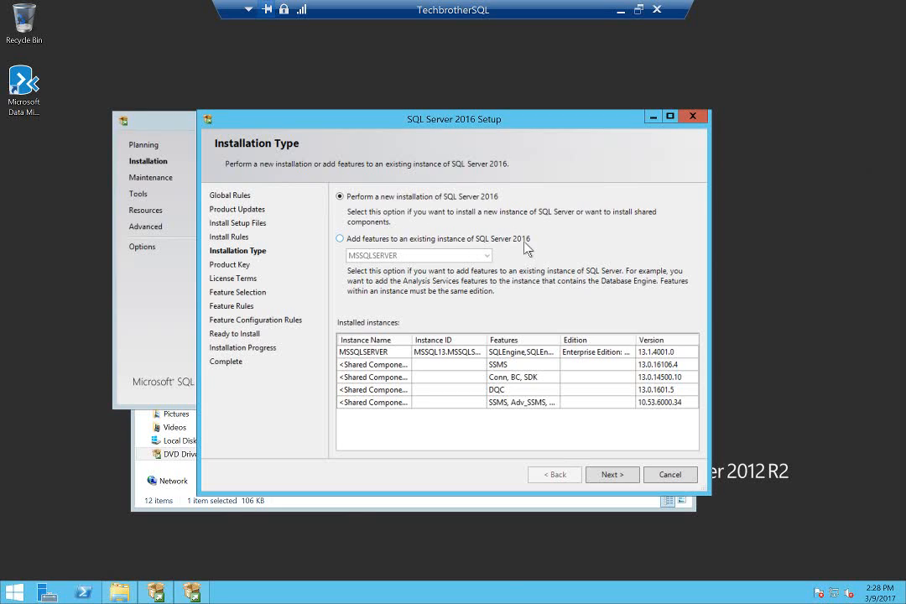
Choose to add features to the existing MSSQLSERVER instance
click(341, 238)
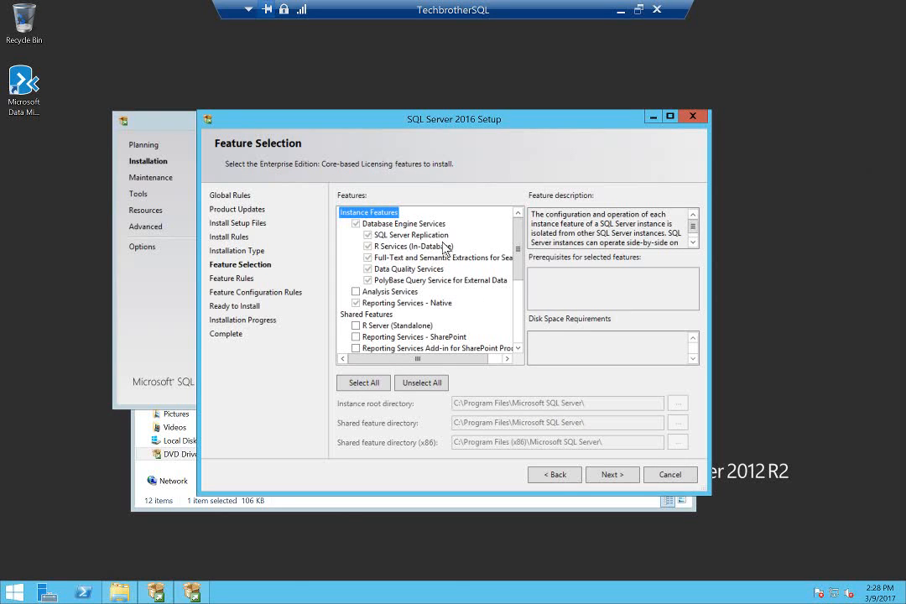
mouse_move(384, 235)
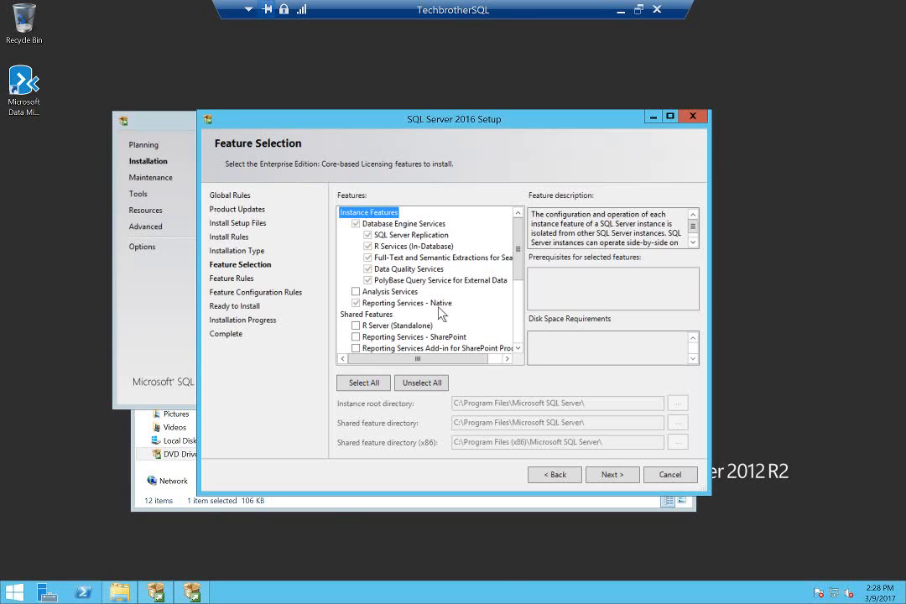
mouse_move(461, 301)
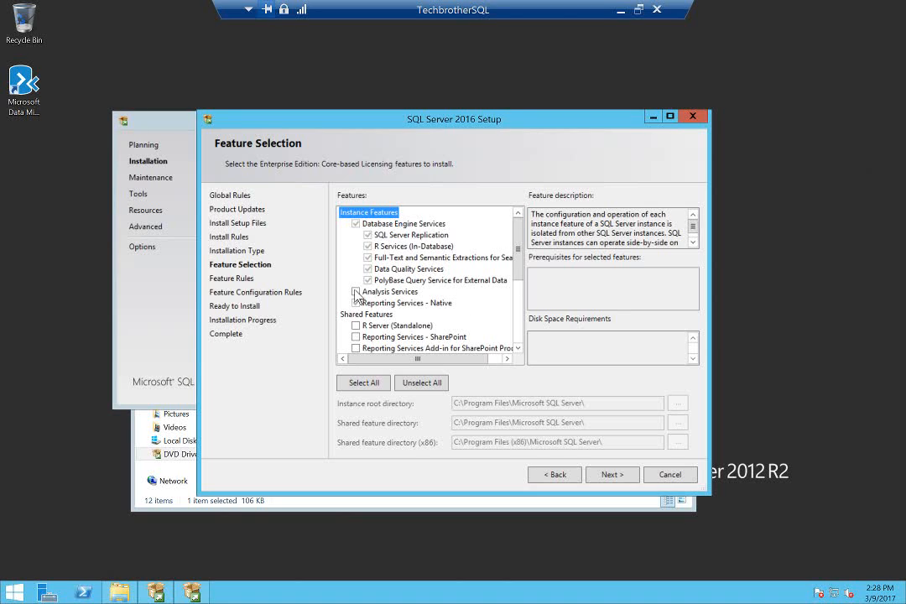
Select Analysis Services as a new feature and advance to Server Configuration
click(356, 291)
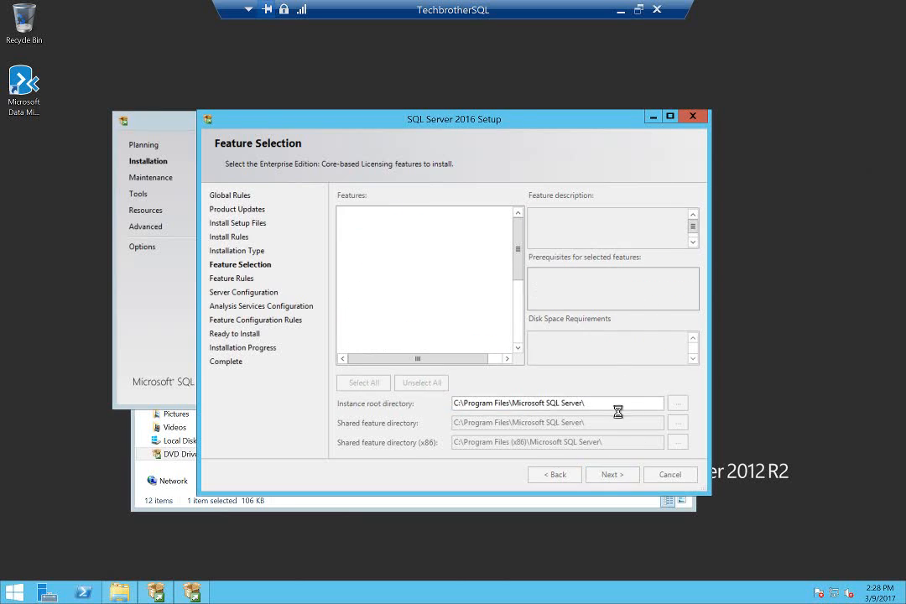
click(362, 383)
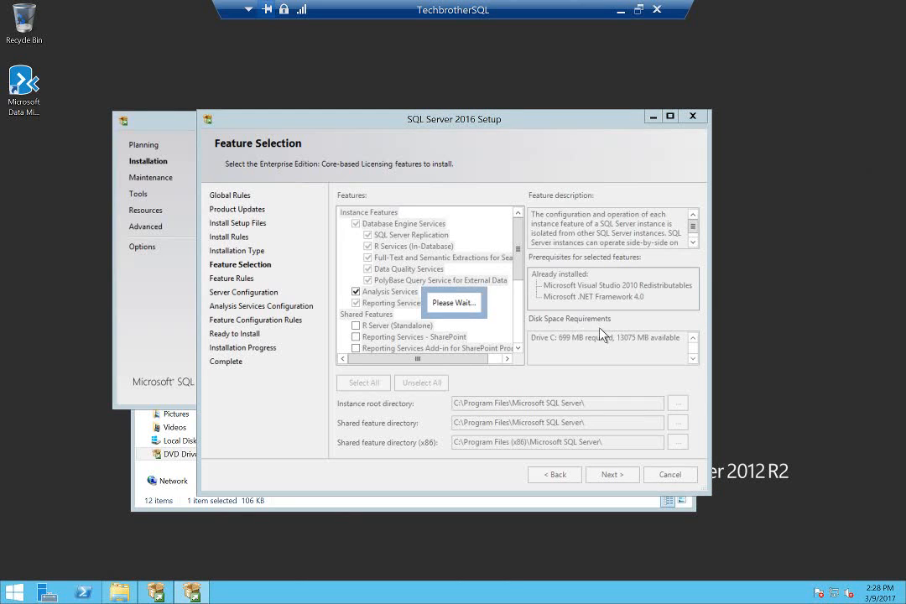
mouse_move(587, 317)
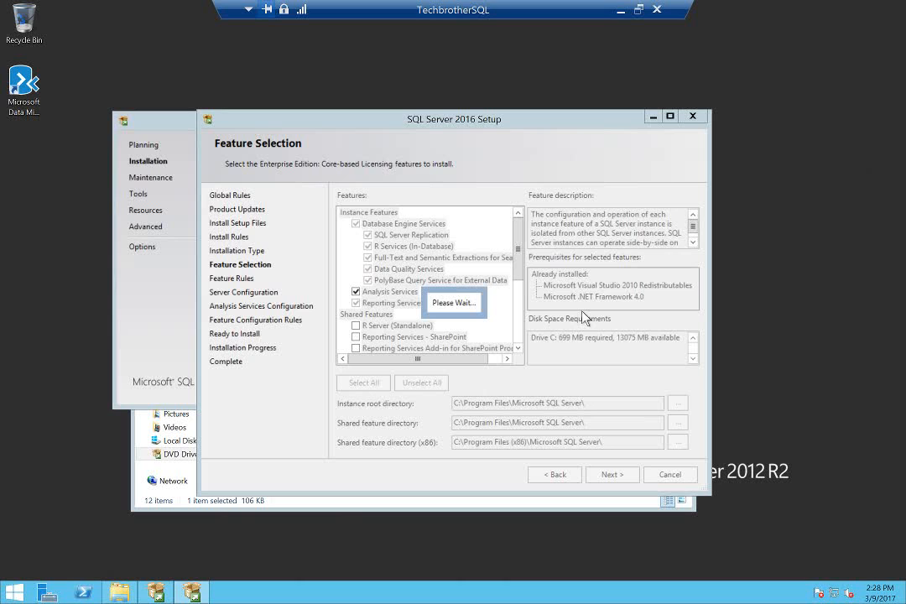
mouse_move(592, 307)
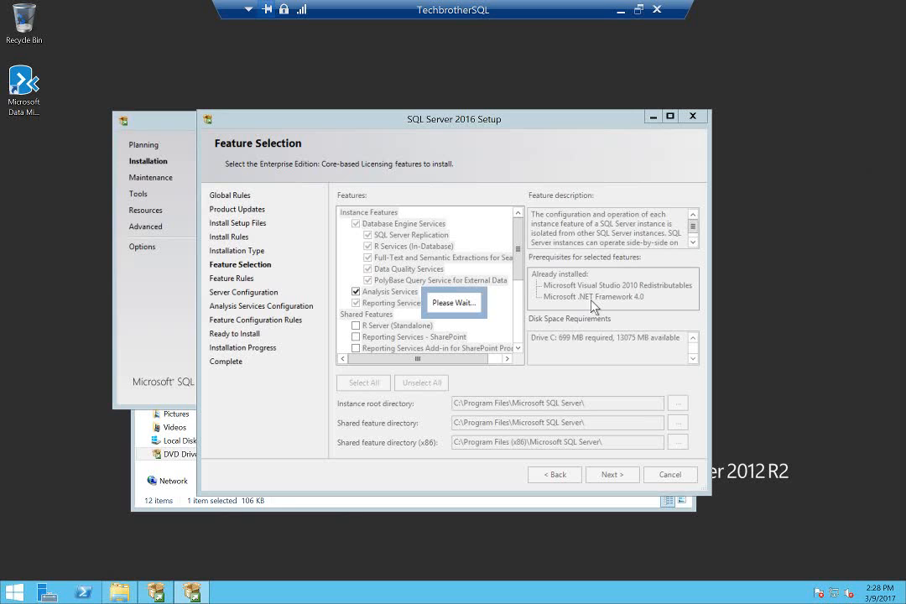
click(611, 474)
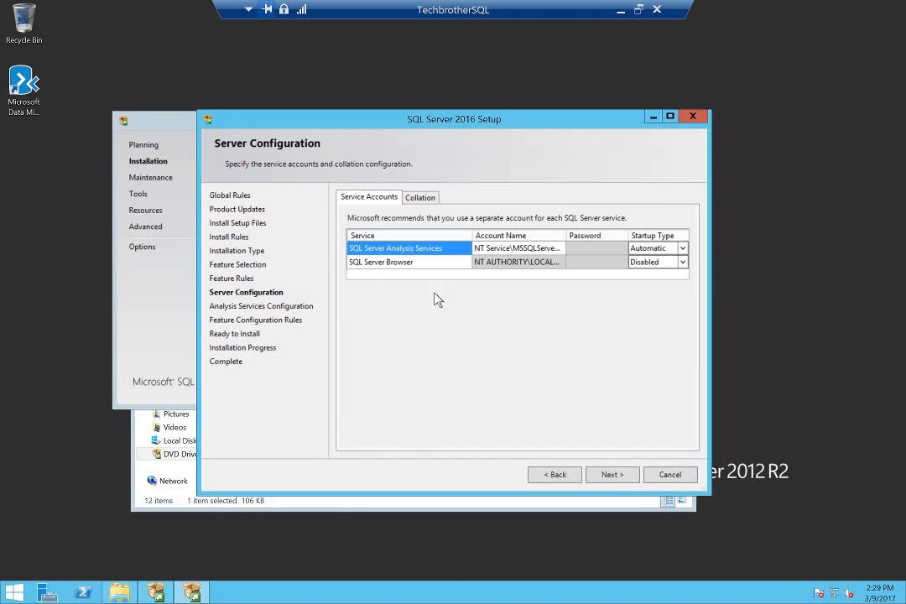
mouse_move(470, 295)
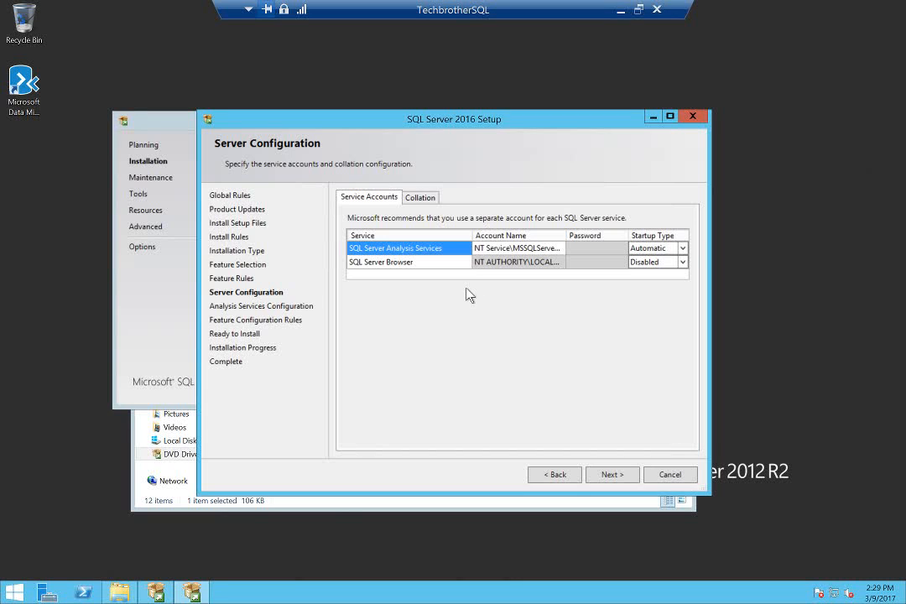
mouse_move(460, 319)
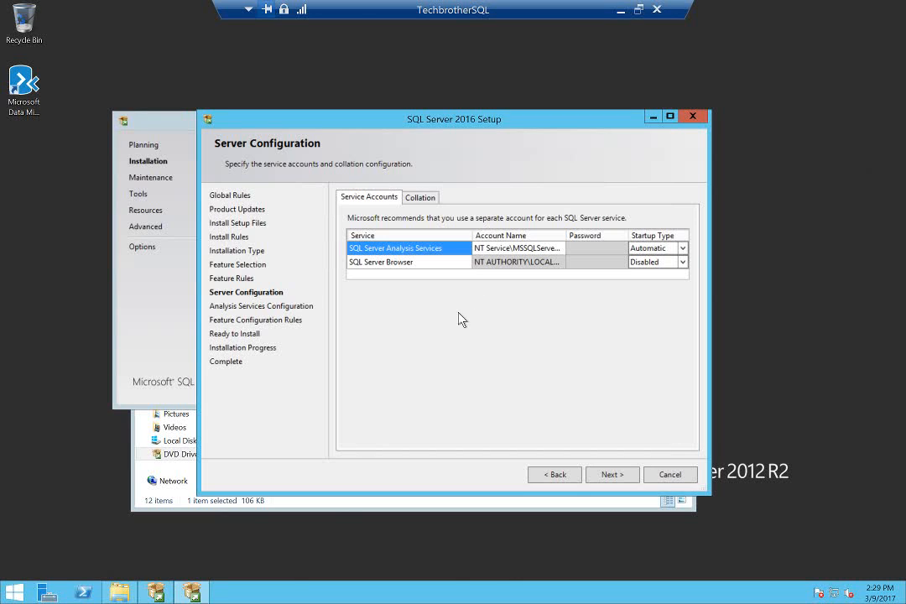
mouse_move(451, 233)
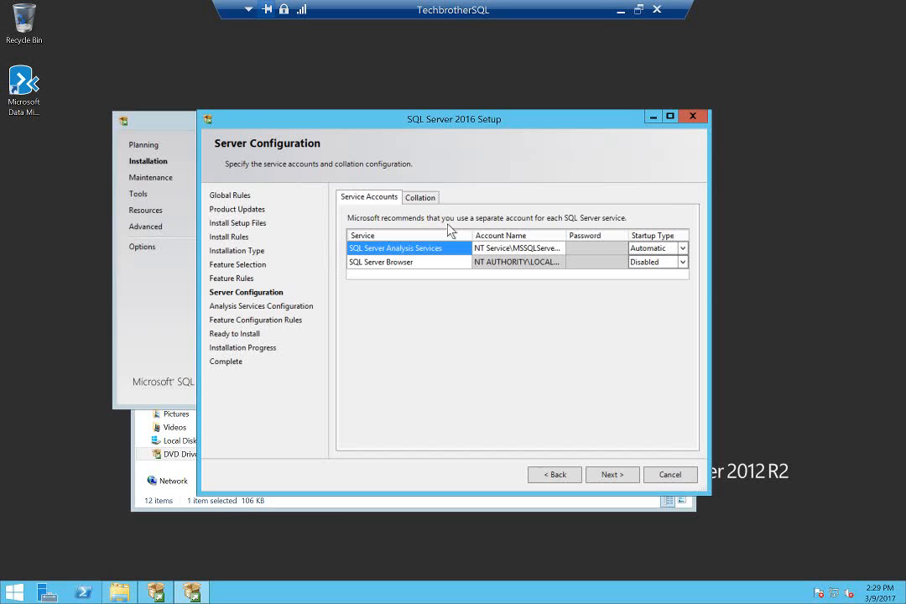
mouse_move(474, 233)
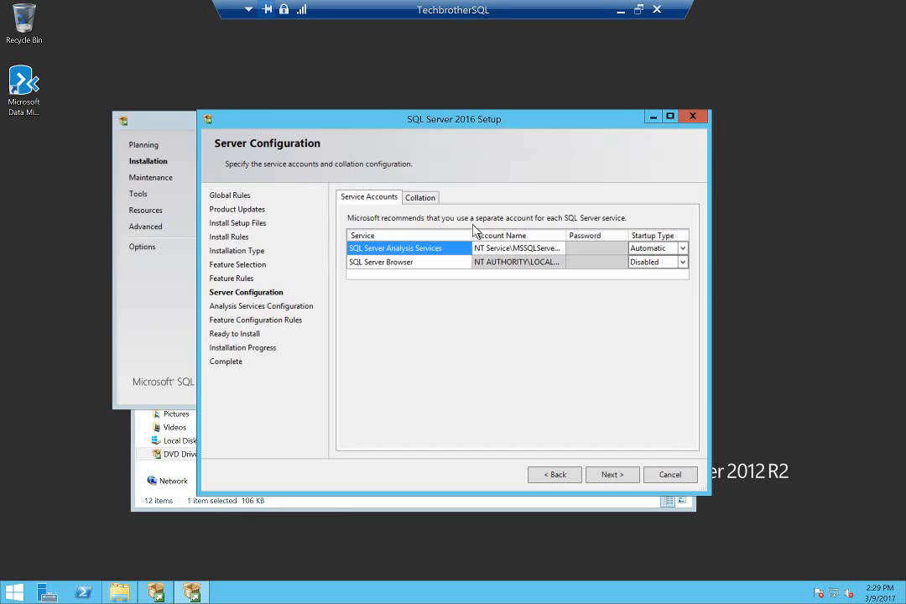
mouse_move(573, 280)
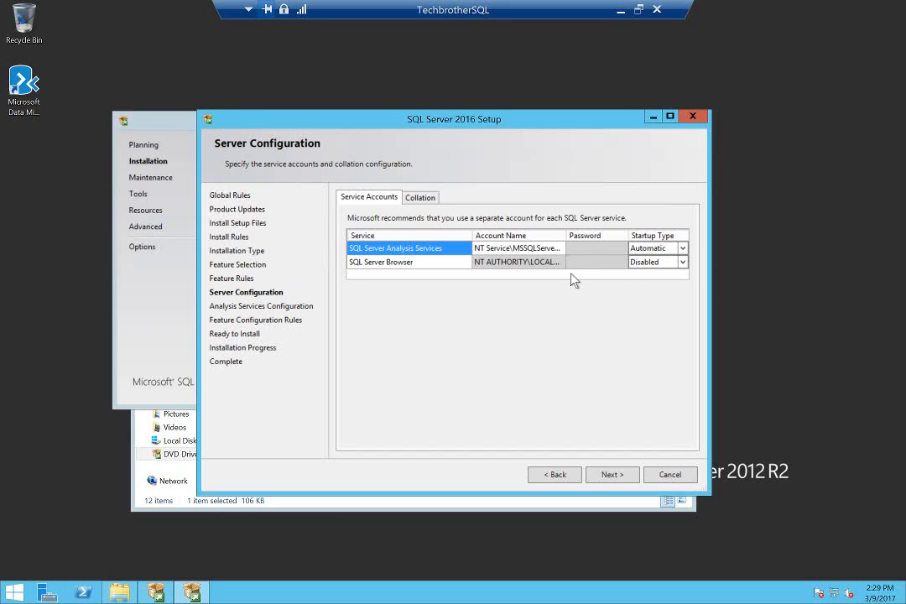
Start editing the Account Name for the SQL Server Analysis Services service
click(515, 248)
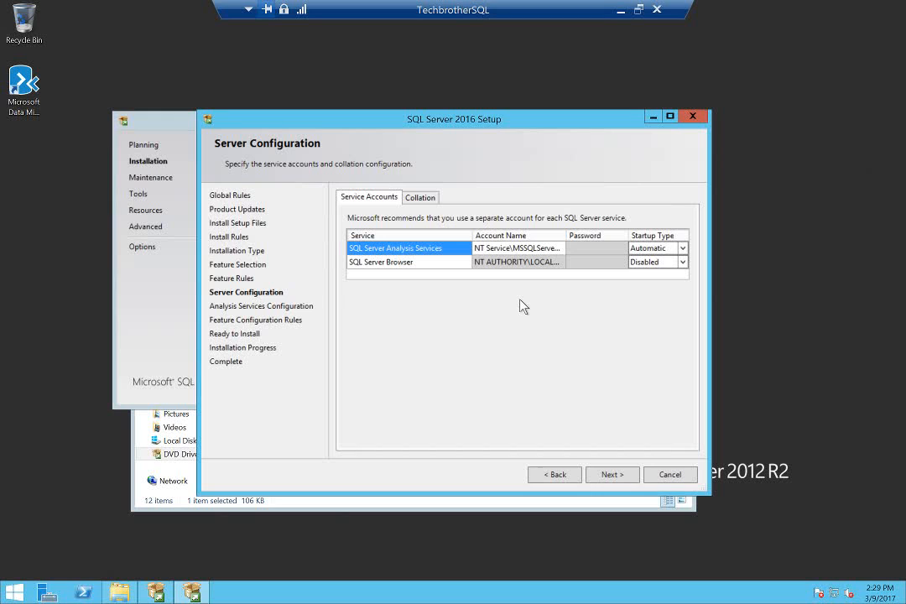
mouse_move(536, 283)
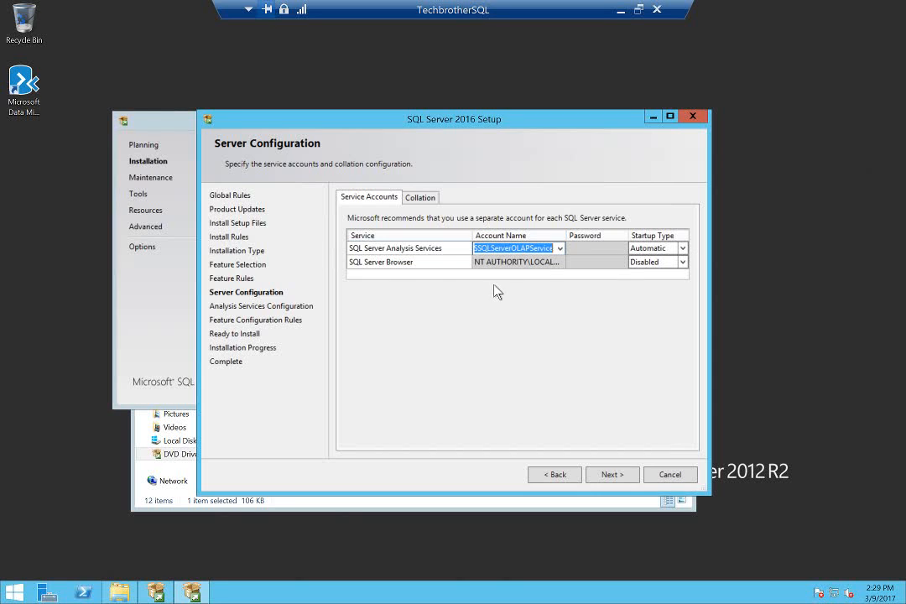
Assign the resolved cluster admin domain account to Analysis Services, enter its password, and continue
click(559, 261)
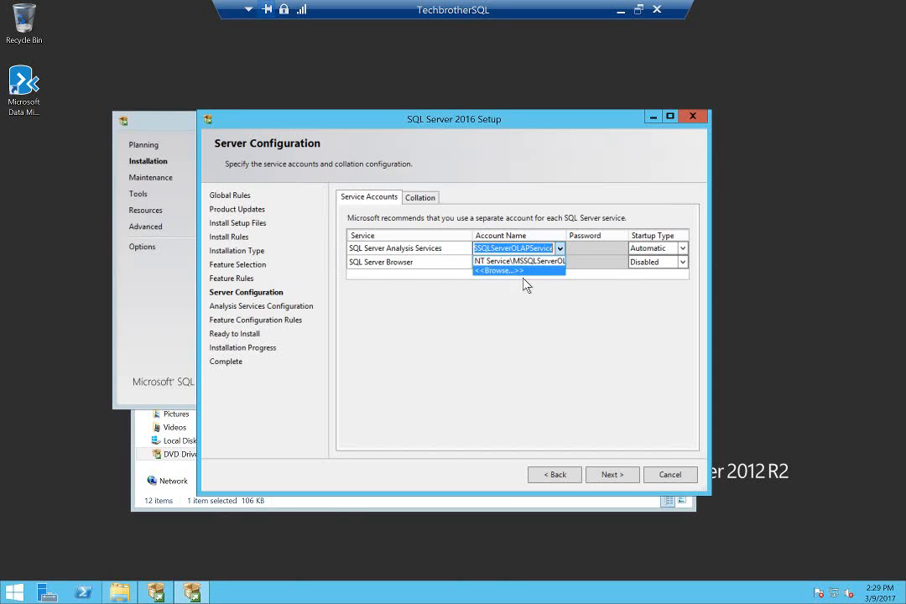
click(497, 270)
text(clusteradmin)
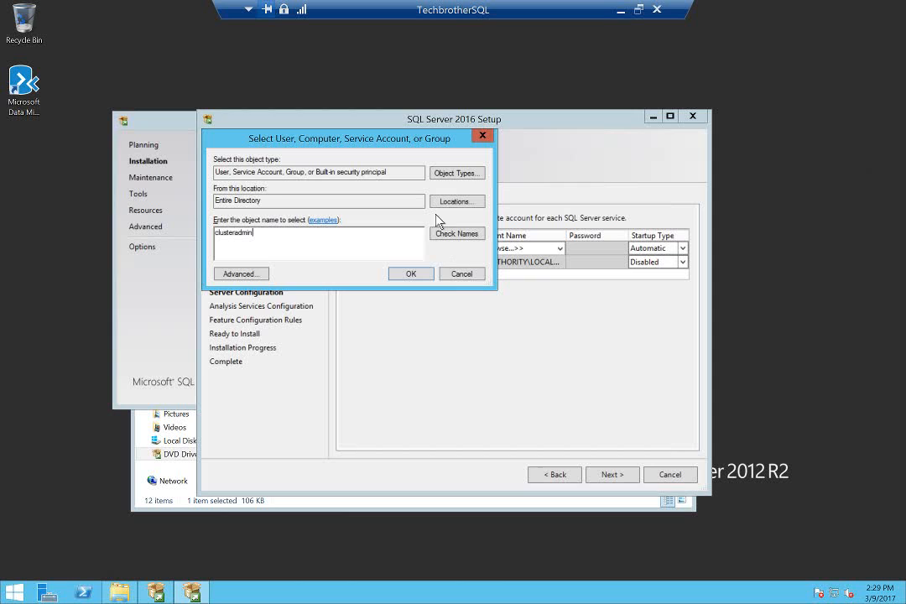
click(458, 234)
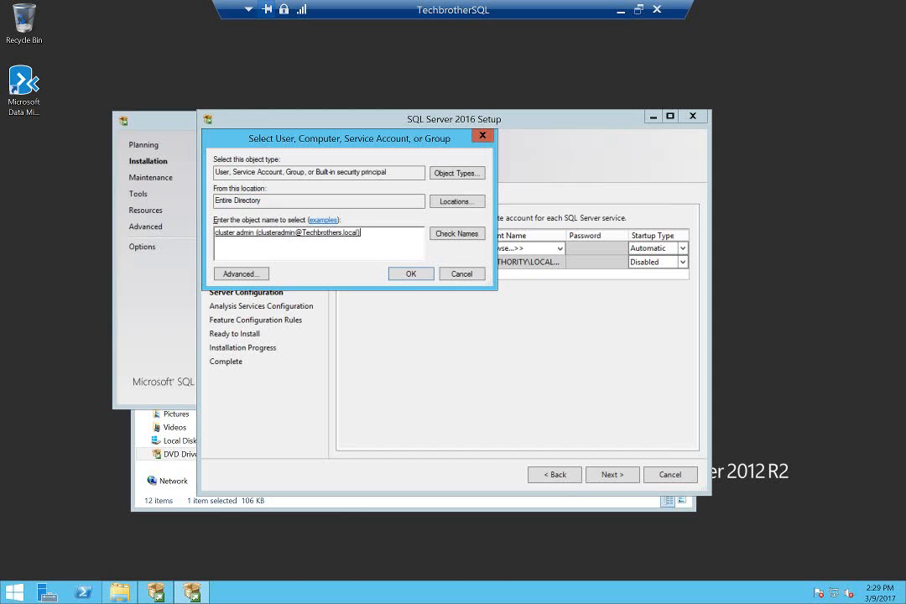
click(411, 273)
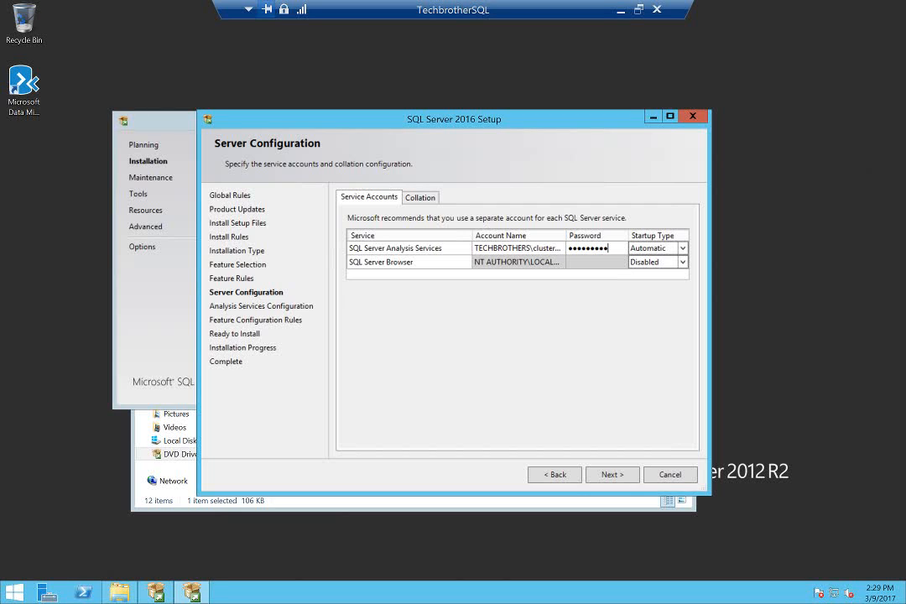
mouse_move(390, 294)
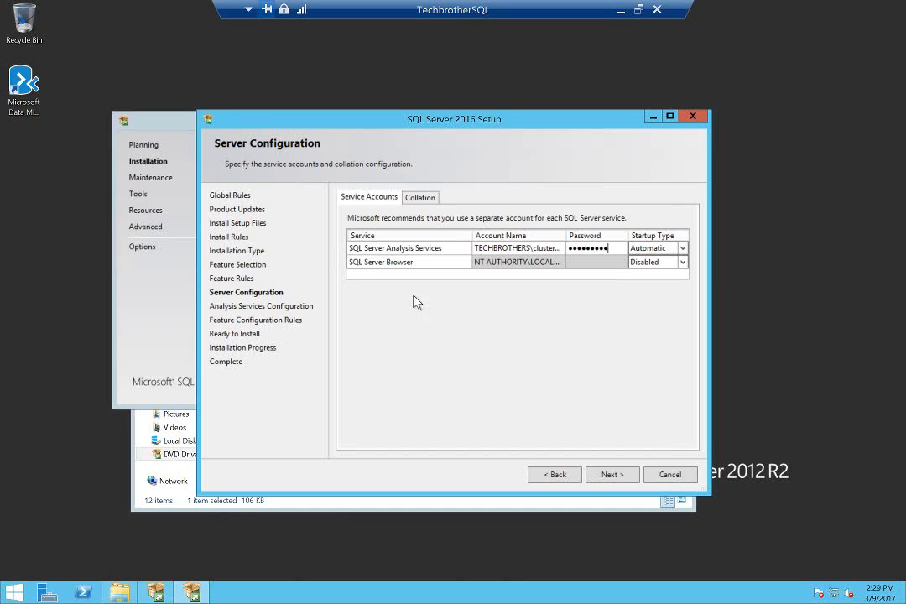
mouse_move(451, 279)
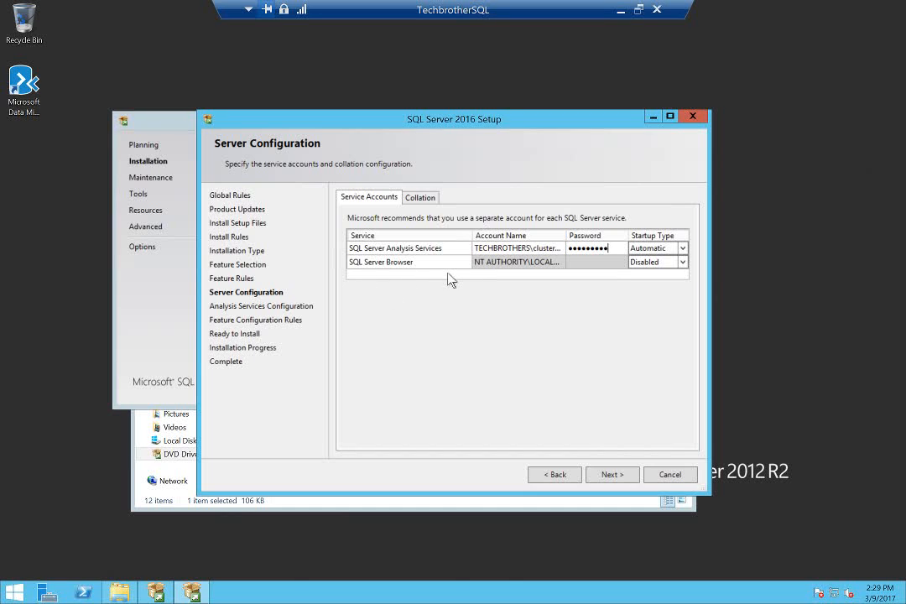
mouse_move(449, 289)
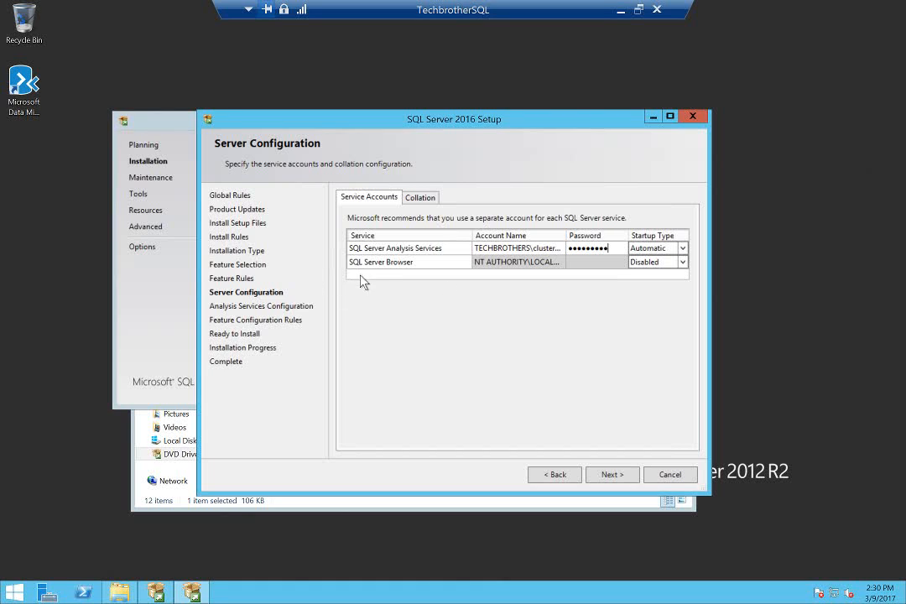
mouse_move(493, 300)
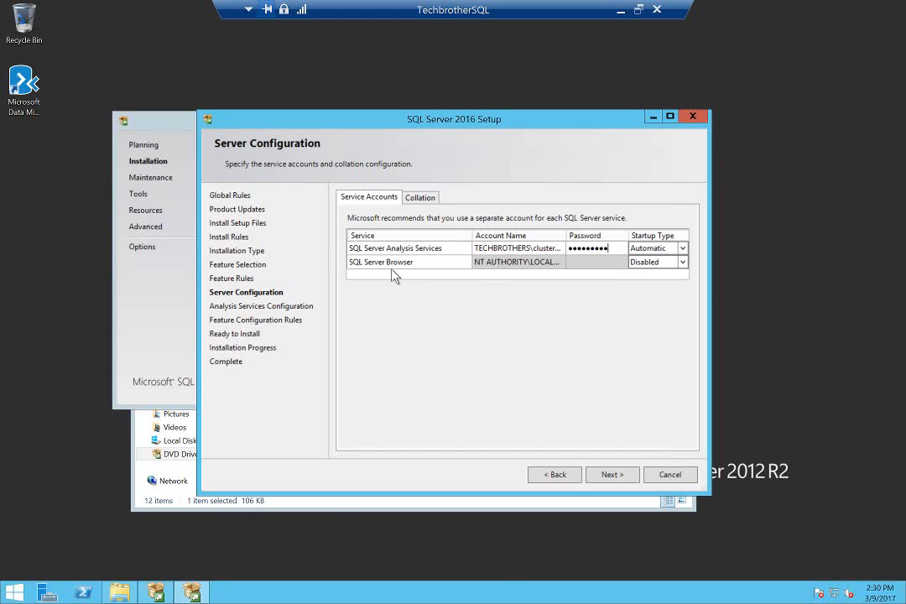
mouse_move(422, 296)
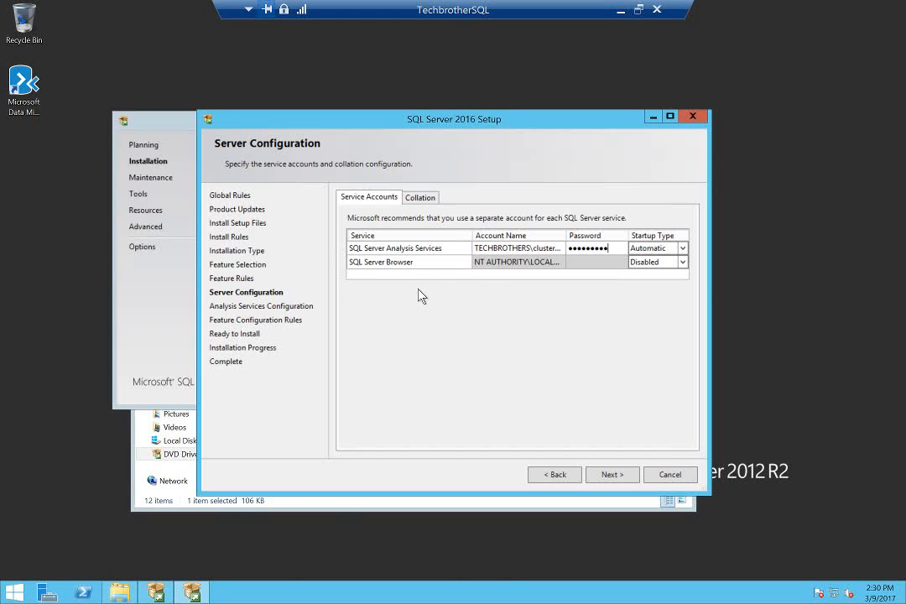
mouse_move(412, 300)
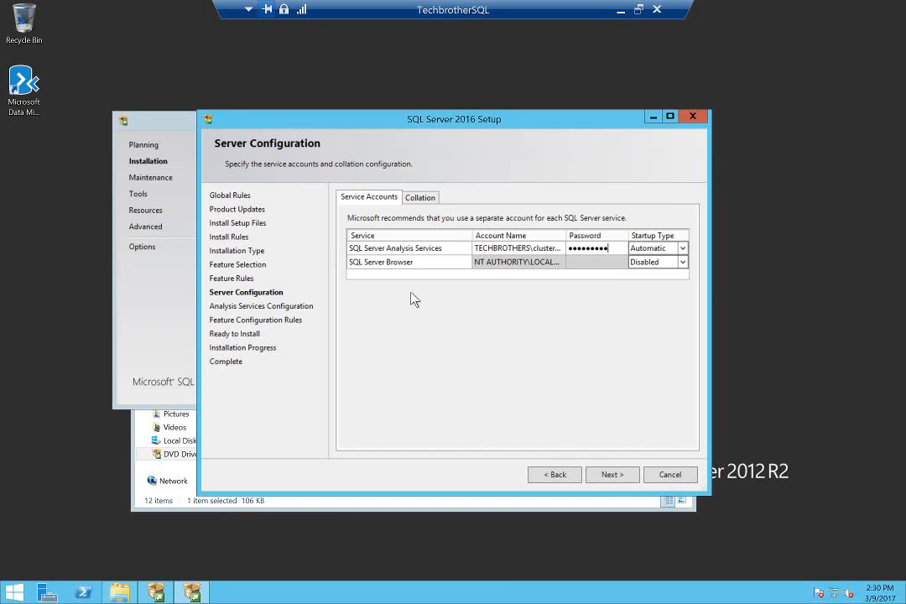
mouse_move(611, 474)
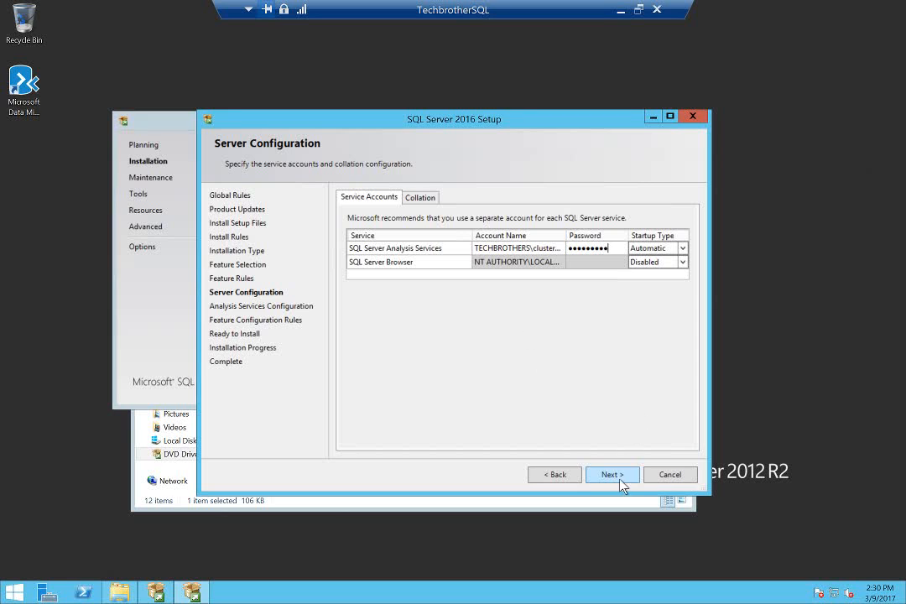
click(612, 474)
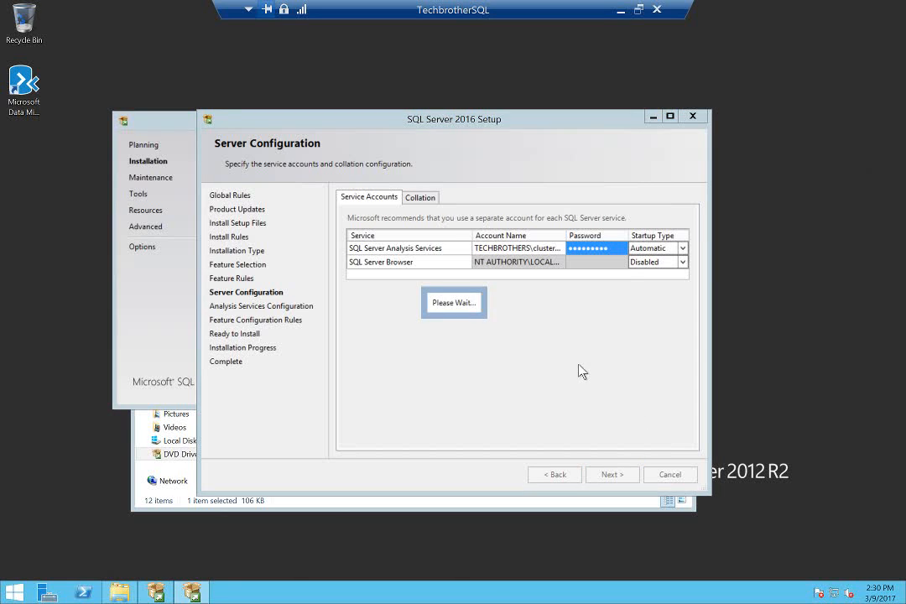
Keep Multidimensional and Data Mining Mode as the Analysis Services server mode
click(612, 474)
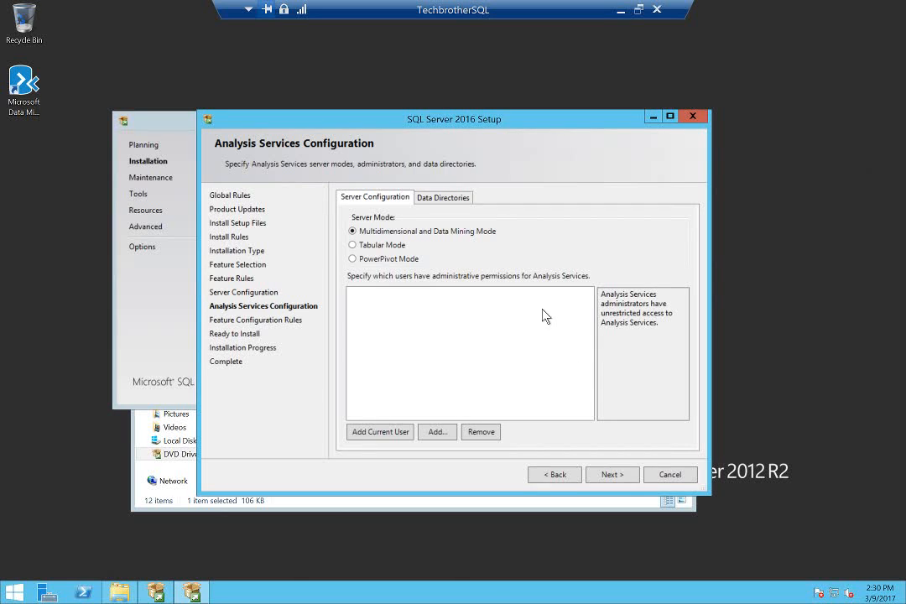
mouse_move(548, 297)
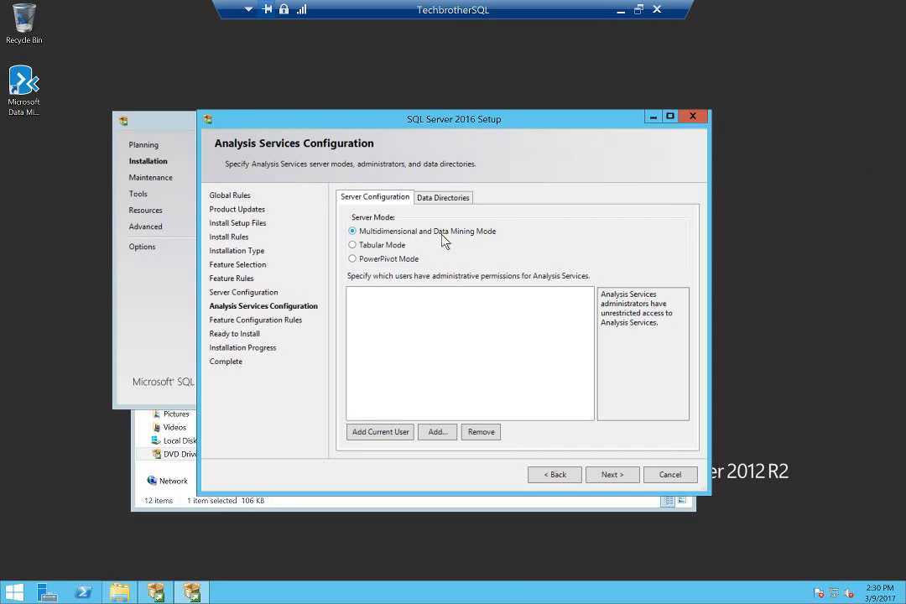
mouse_move(537, 247)
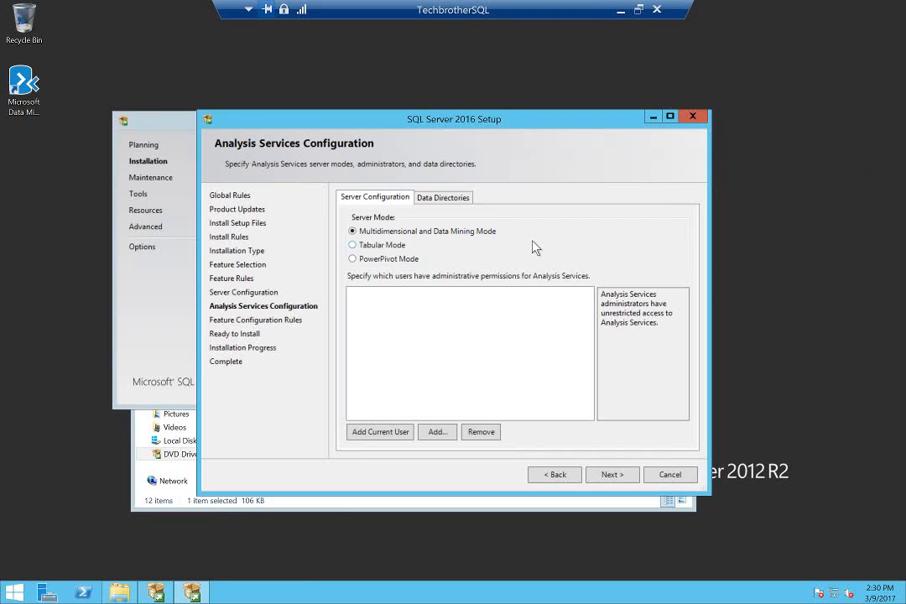
mouse_move(371, 245)
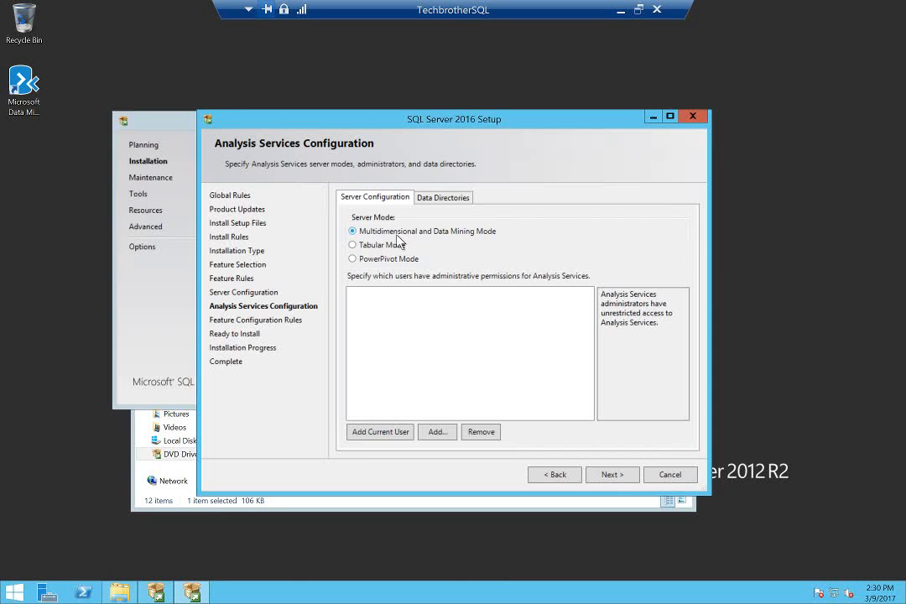
mouse_move(494, 246)
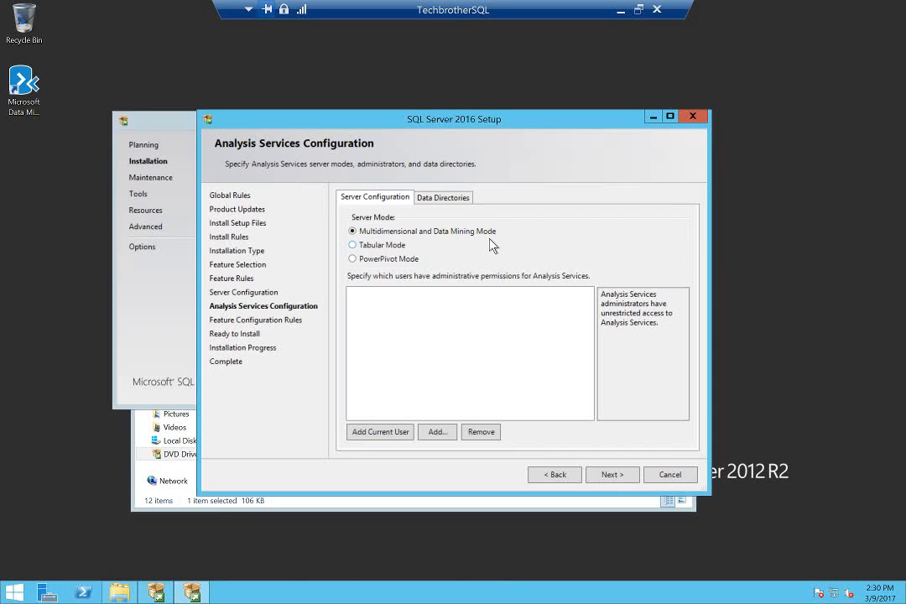
mouse_move(421, 259)
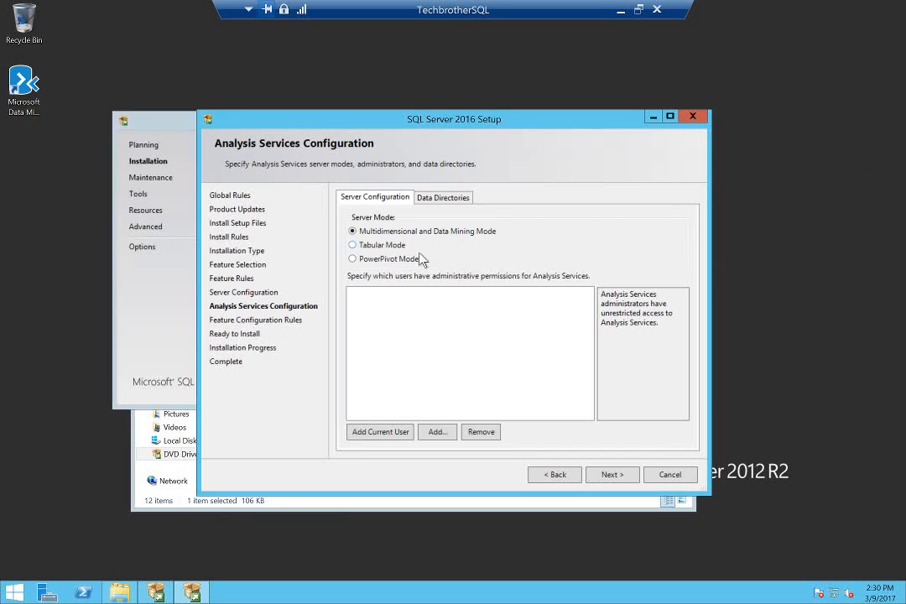
mouse_move(379, 256)
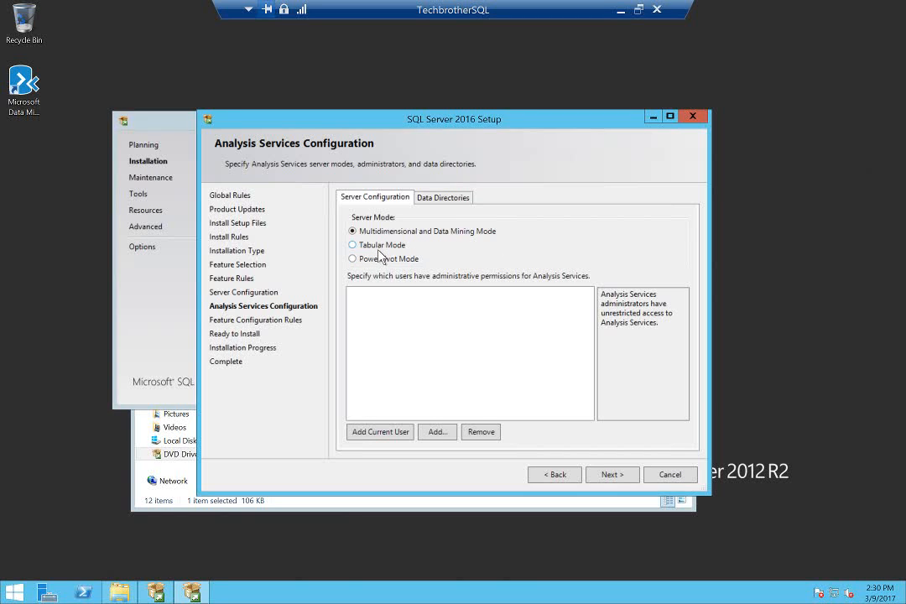
mouse_move(444, 252)
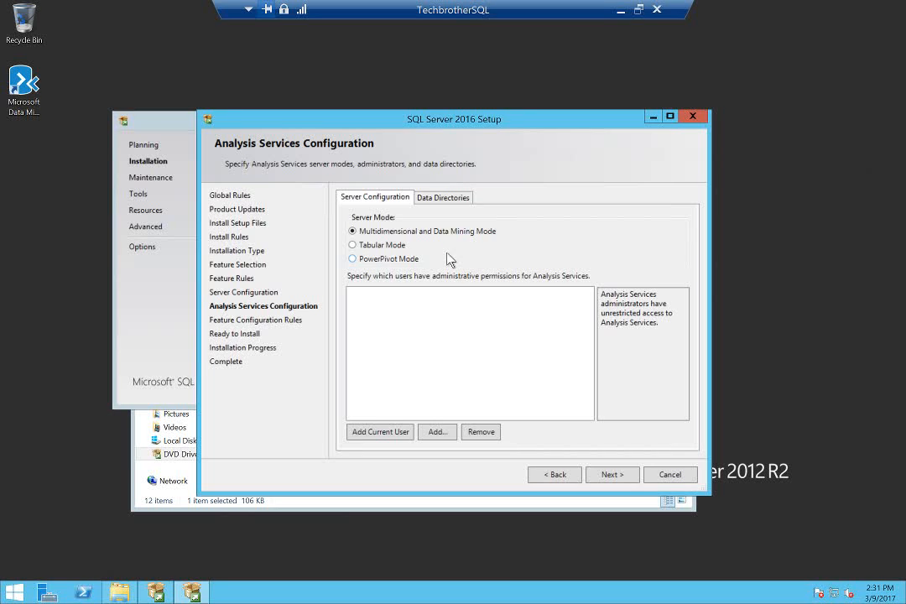
mouse_move(375, 283)
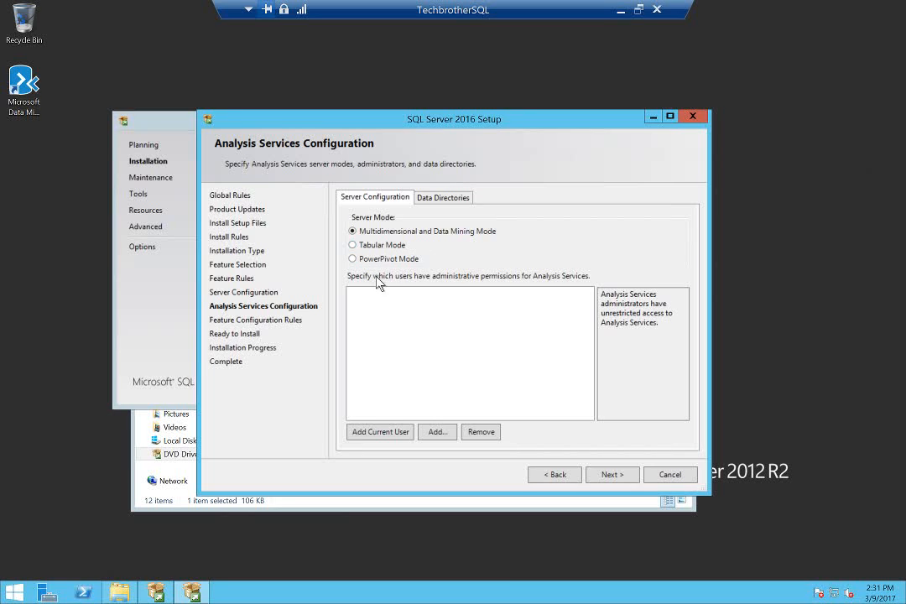
mouse_move(453, 262)
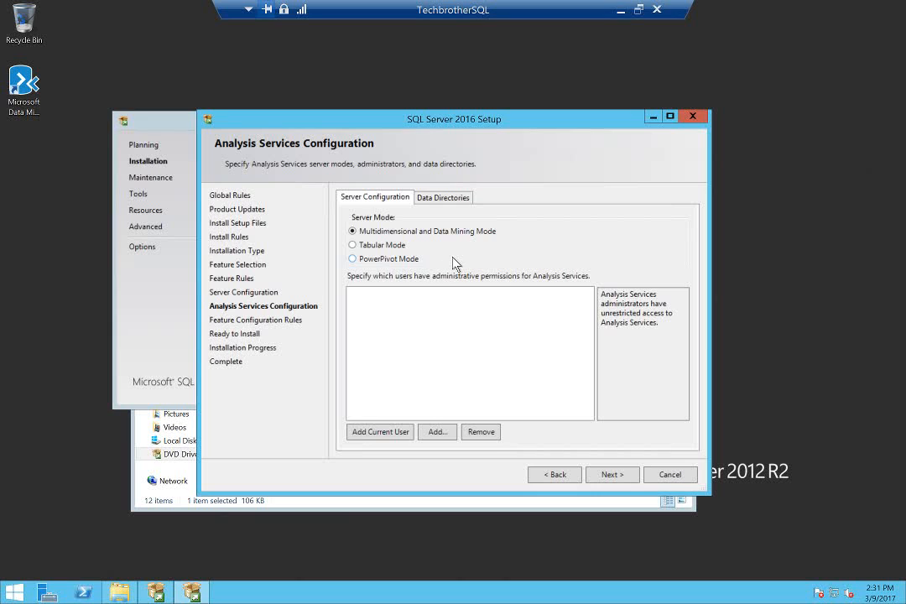
mouse_move(365, 267)
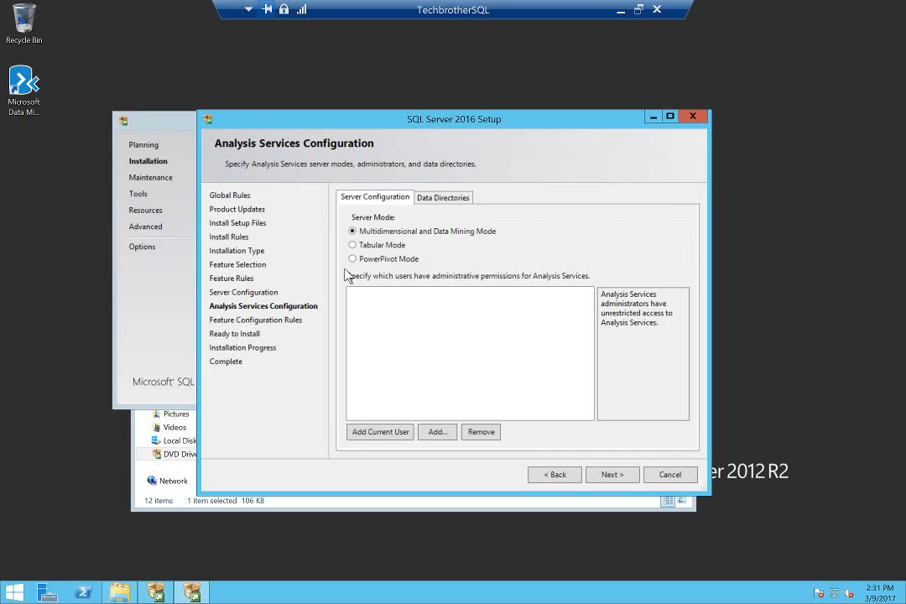
mouse_move(380, 268)
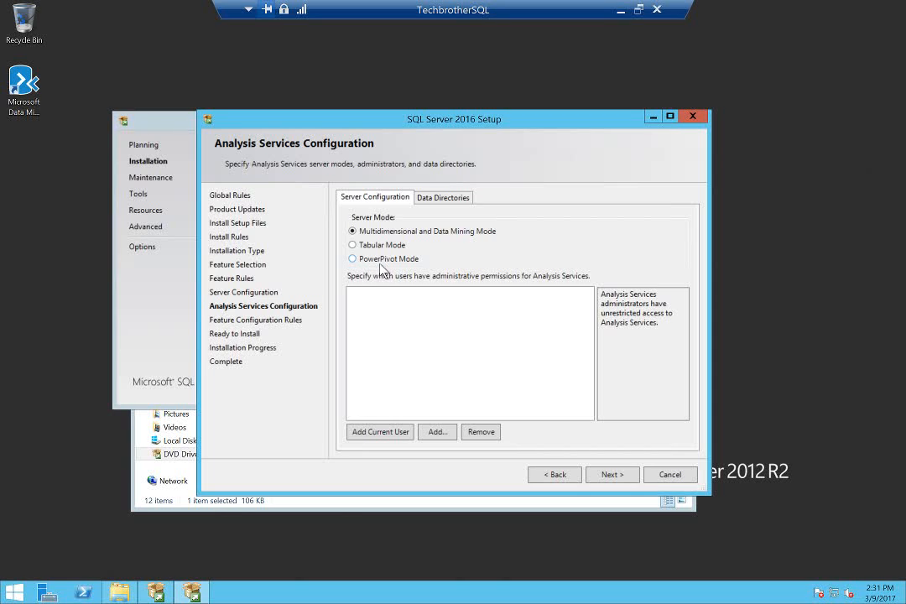
mouse_move(452, 269)
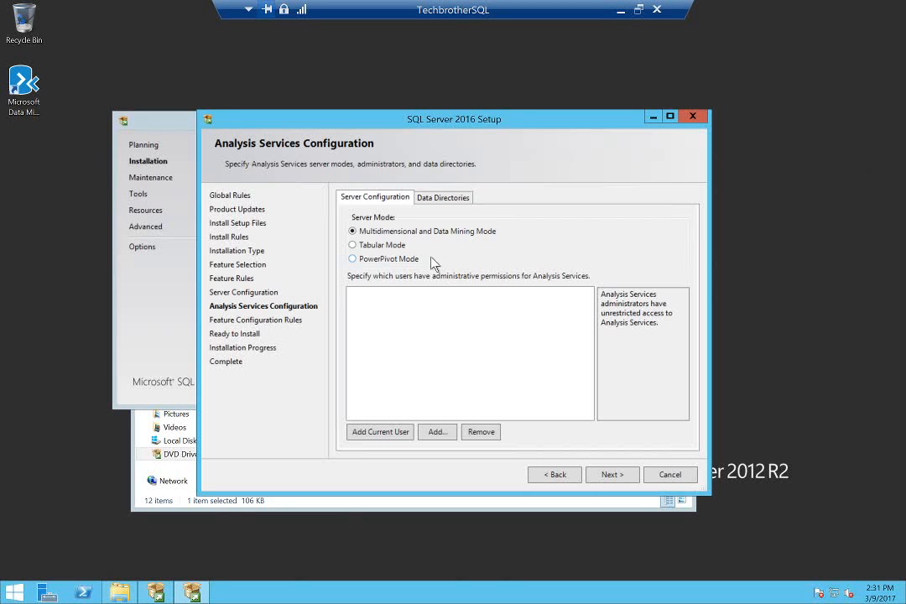
mouse_move(435, 269)
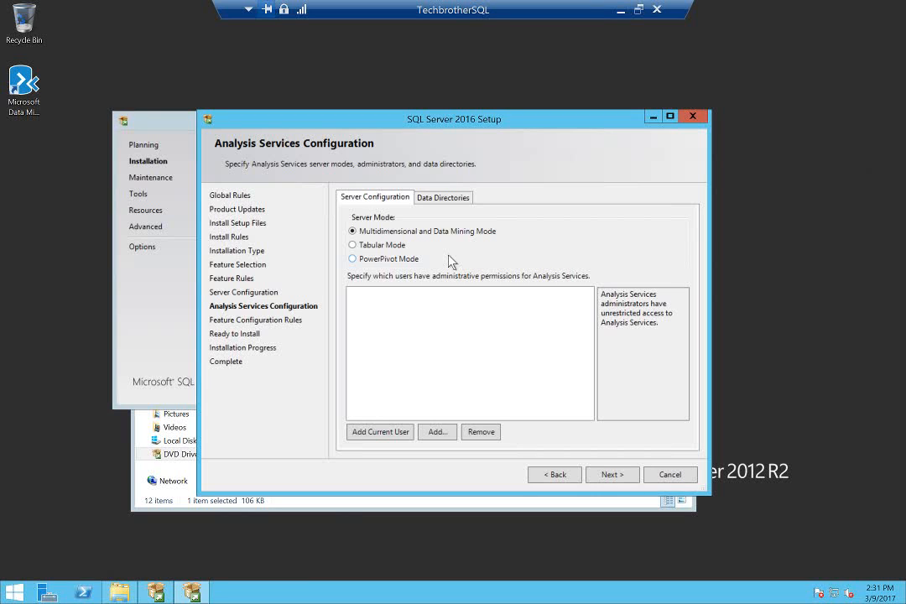
mouse_move(413, 271)
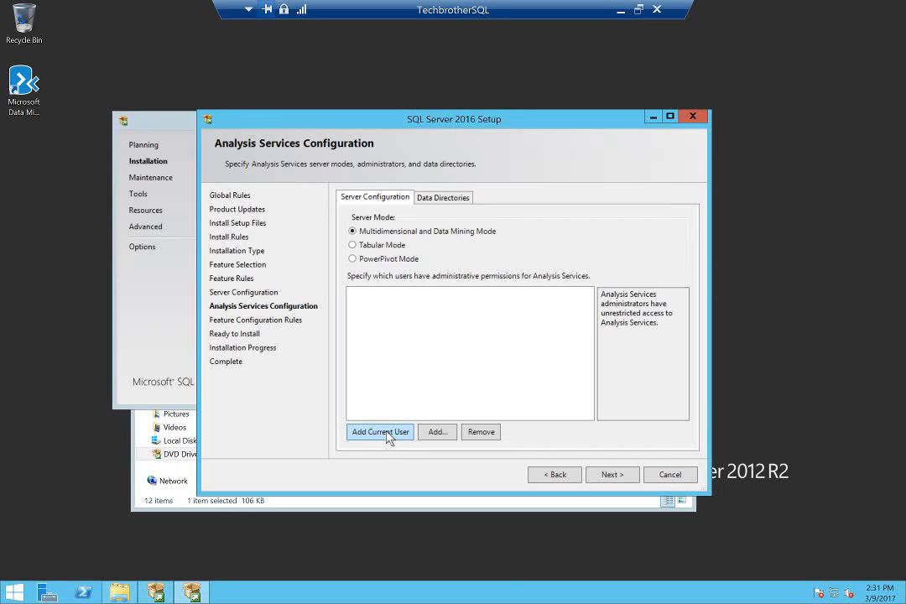
click(380, 431)
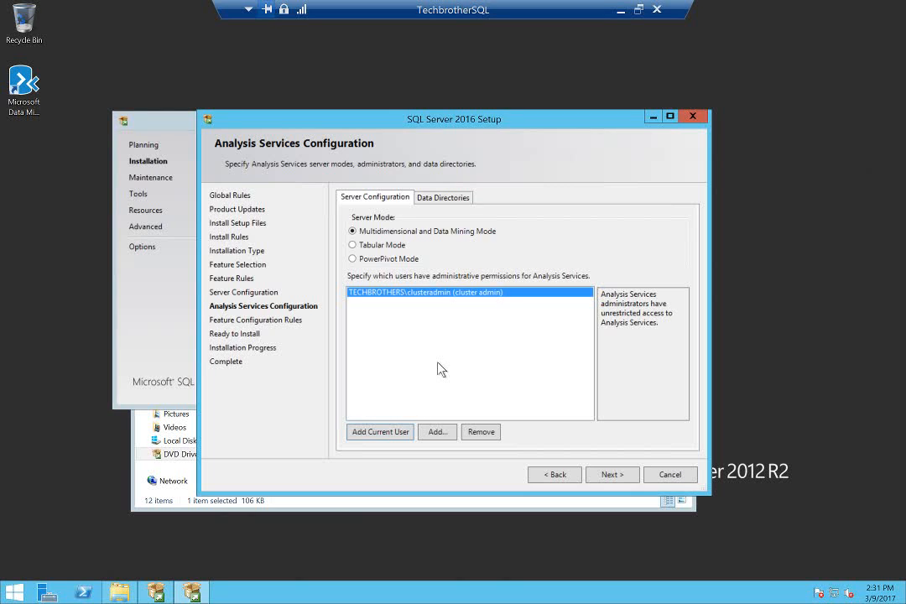
mouse_move(370, 324)
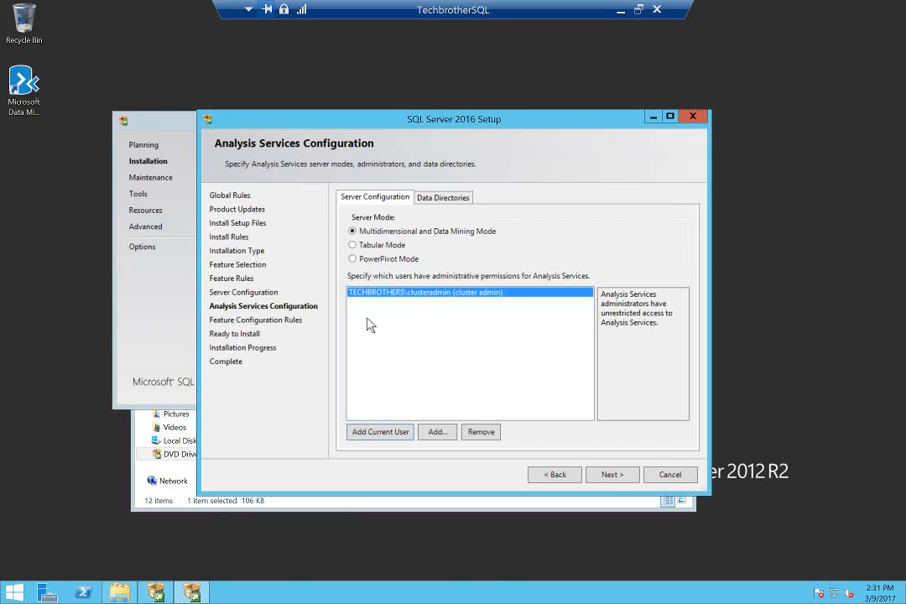
mouse_move(414, 313)
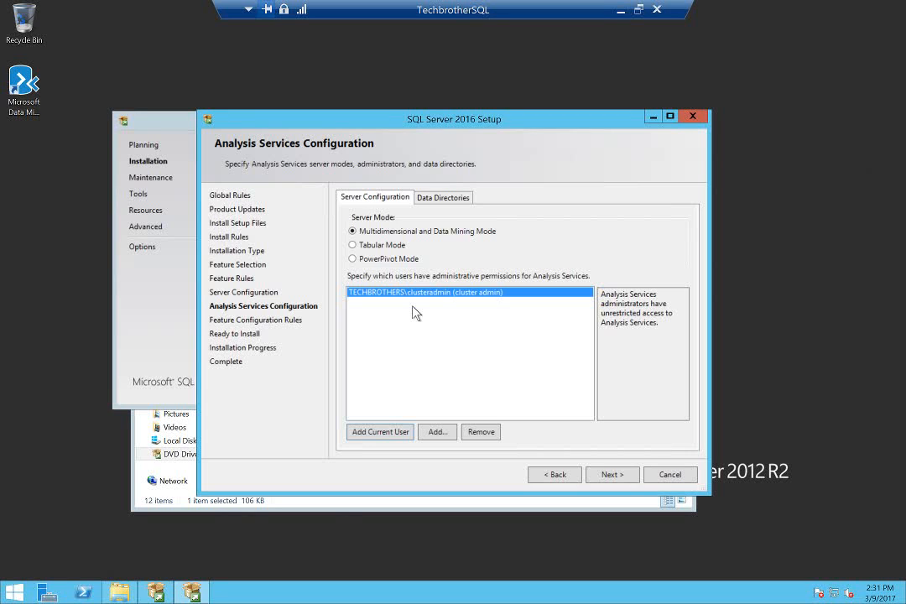
mouse_move(453, 347)
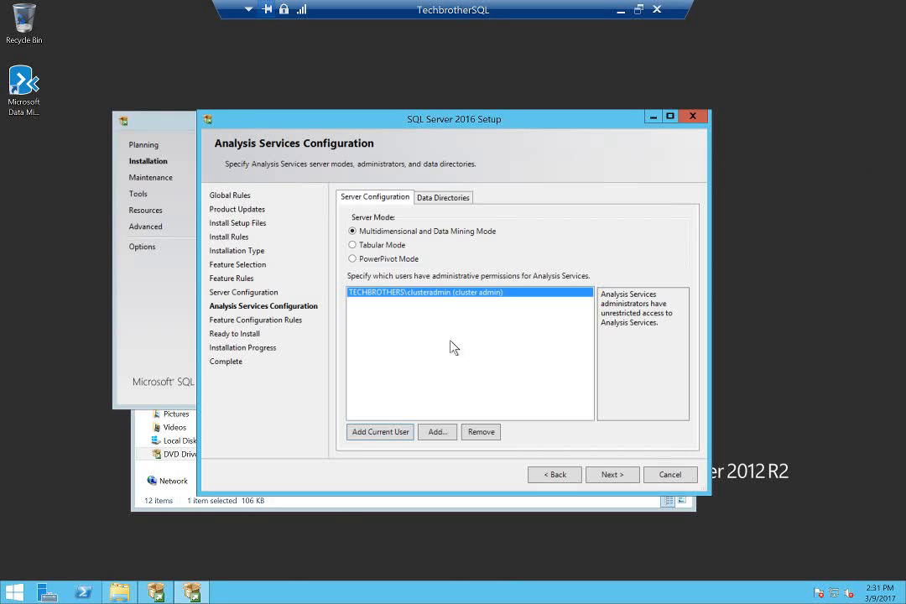
mouse_move(563, 205)
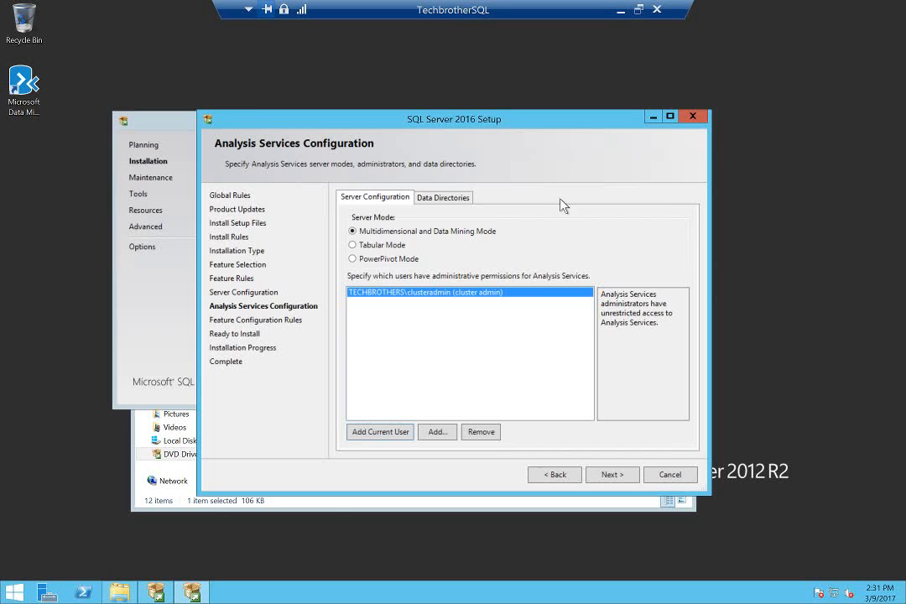
mouse_move(394, 323)
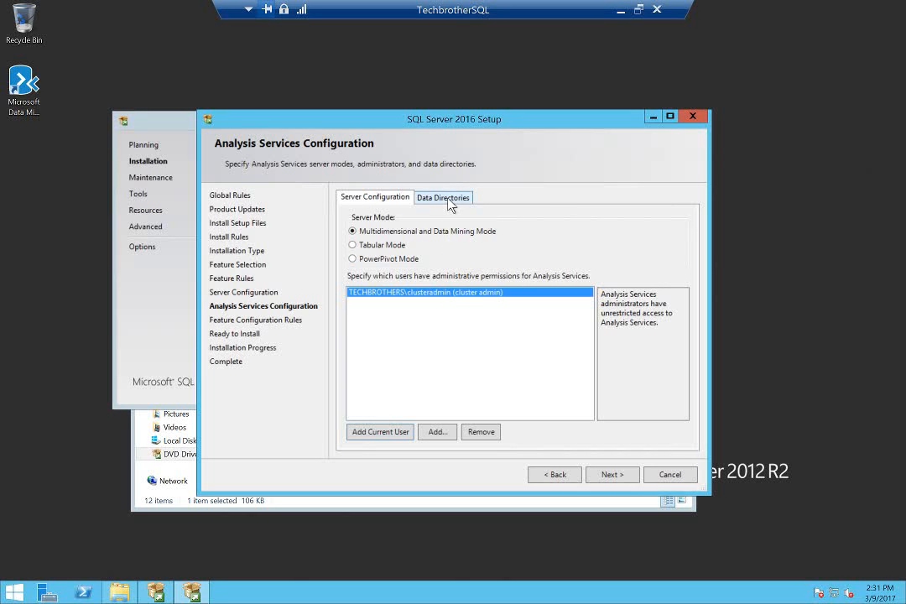
Review the default OLAP Data, Log, Temp and Backup directory paths
click(443, 197)
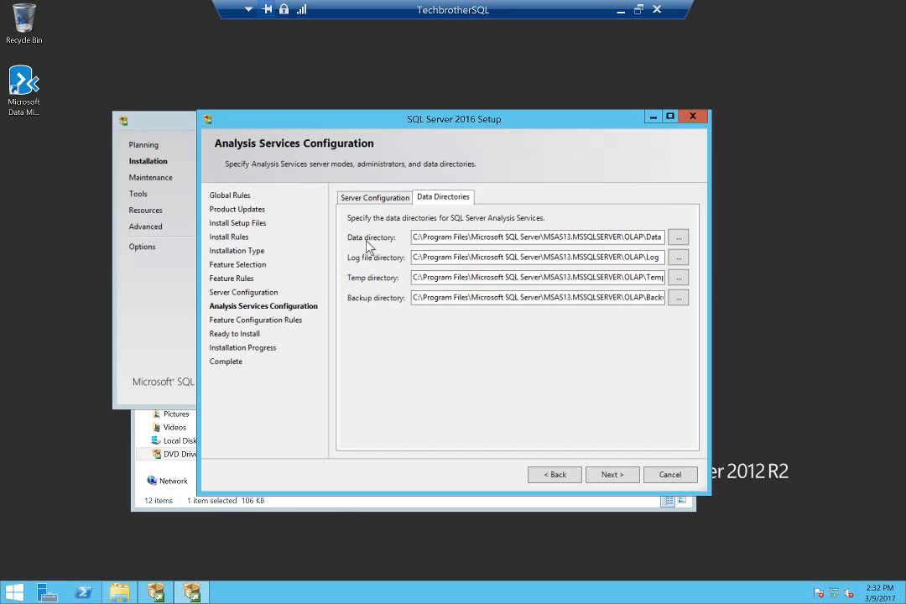
mouse_move(487, 271)
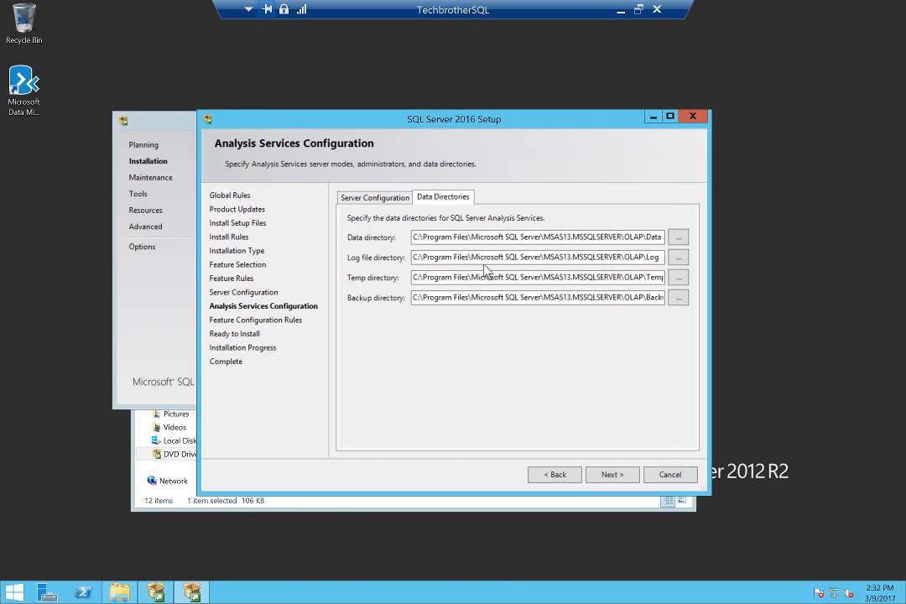
mouse_move(429, 325)
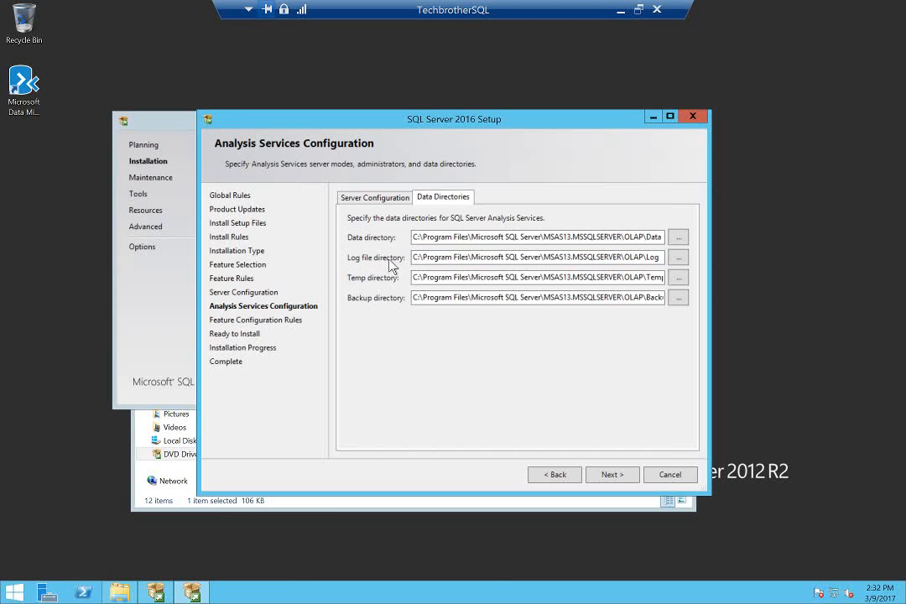
mouse_move(461, 272)
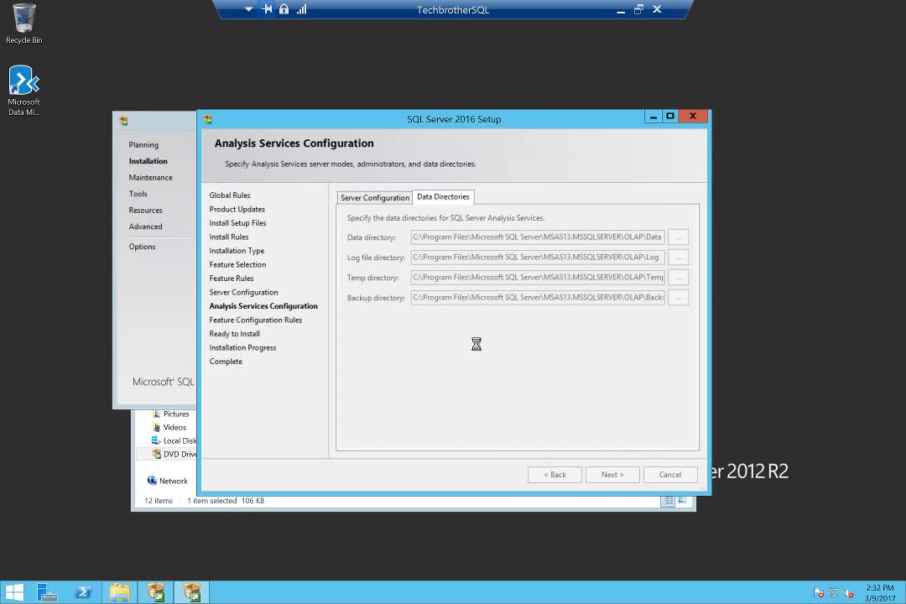
Review the Ready to Install summary and start installing Analysis Services
click(613, 474)
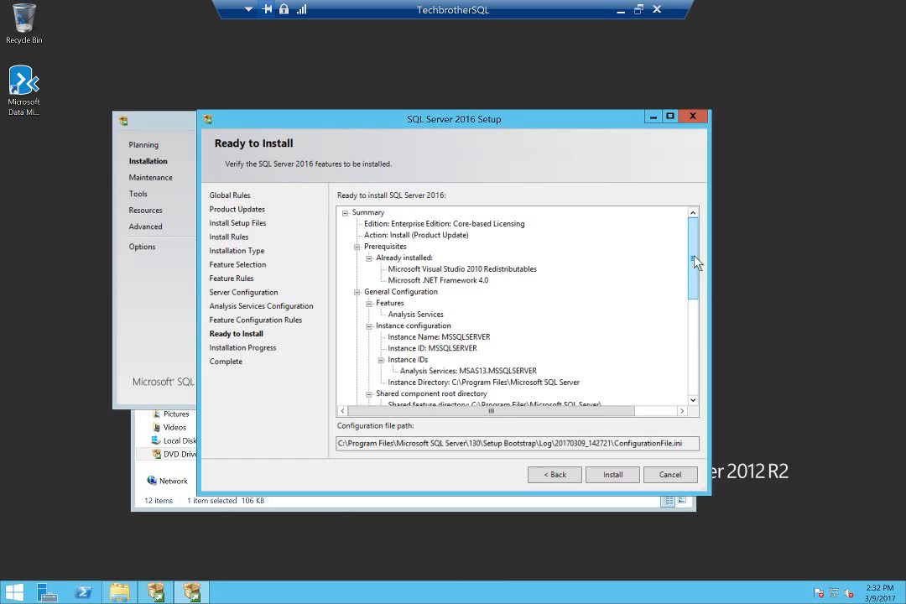
scroll(down, 3)
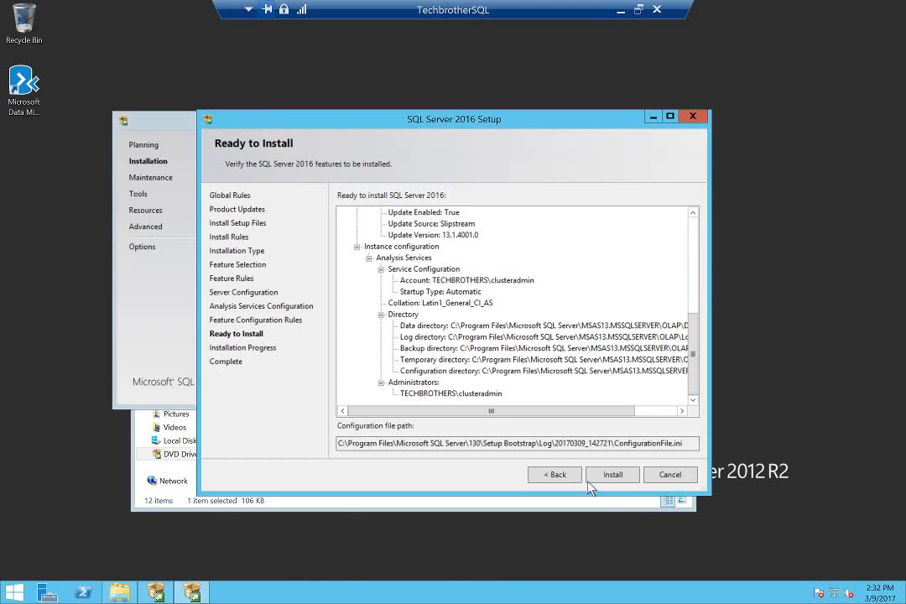
click(613, 474)
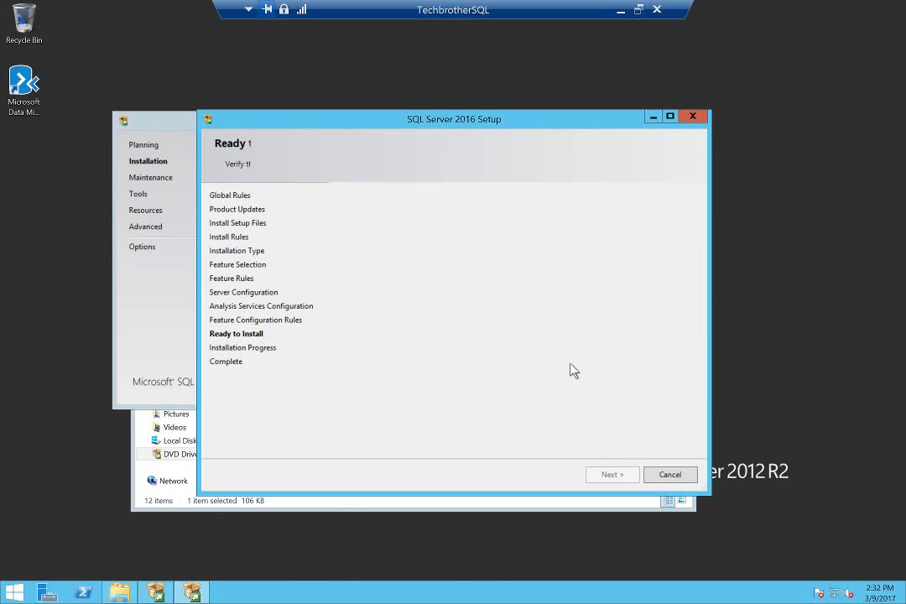
Let the installation run until Analysis Services shows Succeeded
click(612, 474)
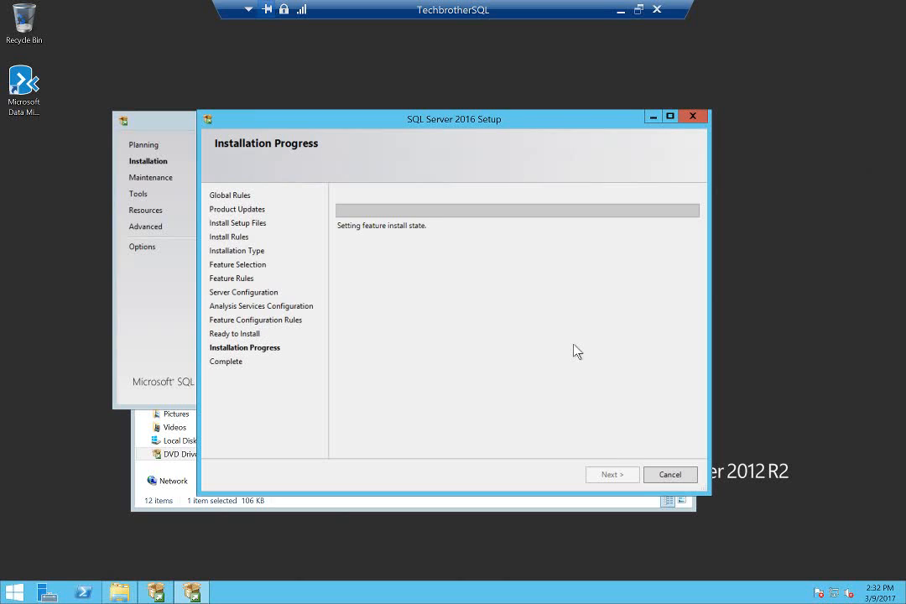
mouse_move(581, 344)
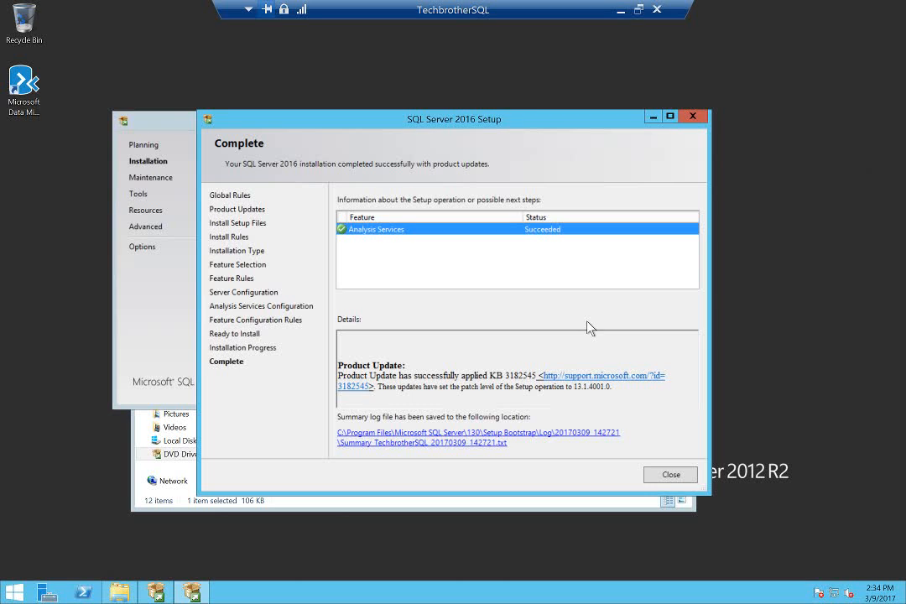
Close the completed setup wizard and the SQL Server Installation Center
click(670, 474)
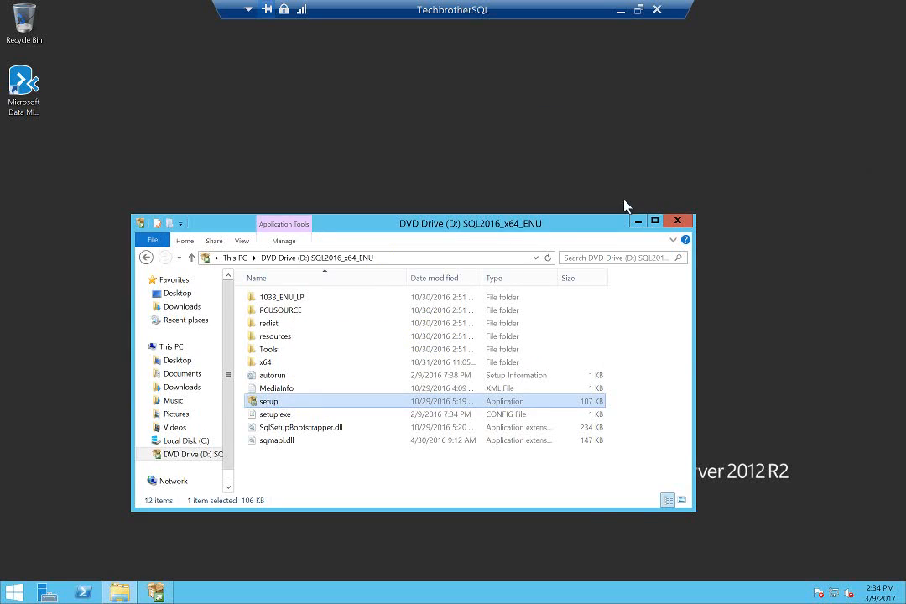
click(677, 221)
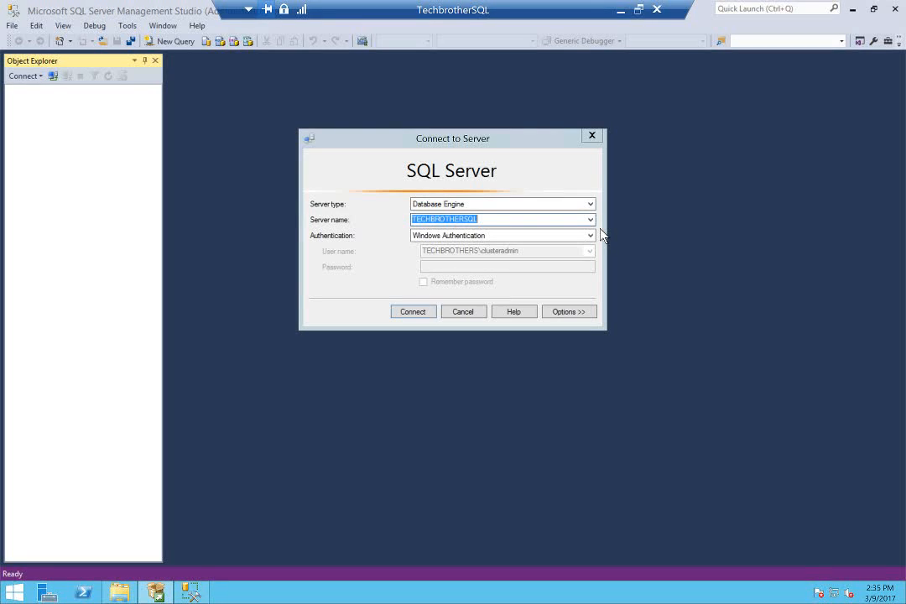
mouse_move(448, 201)
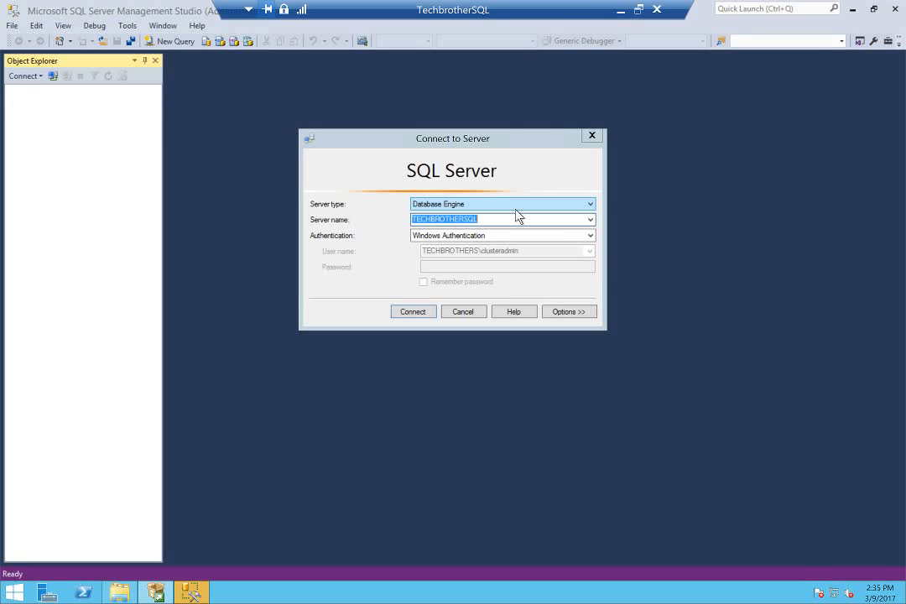
mouse_move(521, 213)
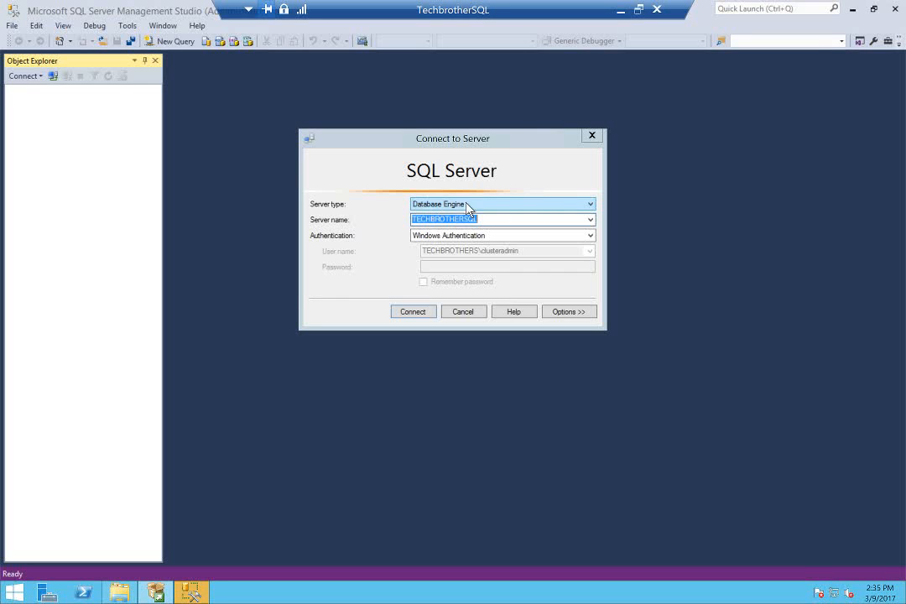
Set Server type to Analysis Services in the Connect to Server dialog, server name still blank
click(590, 204)
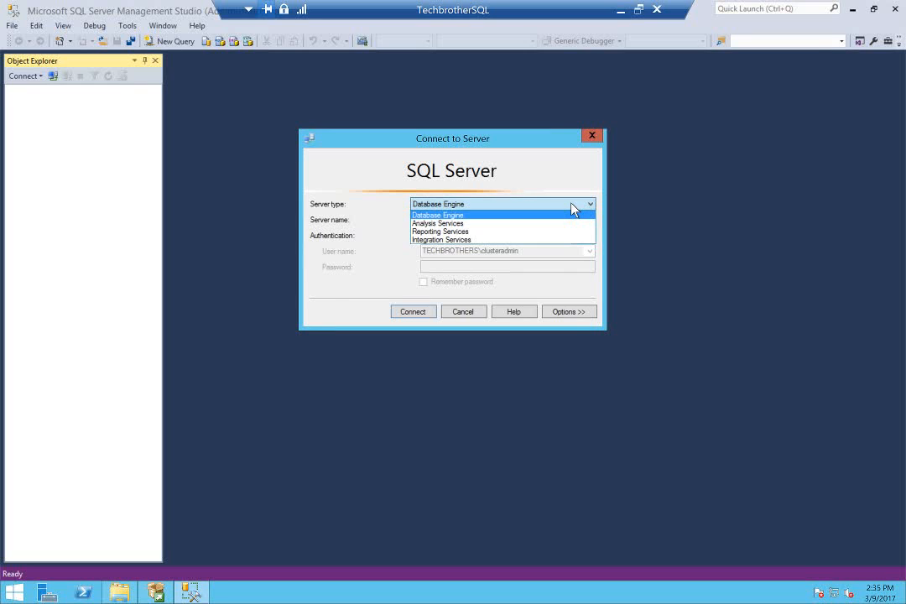
click(437, 215)
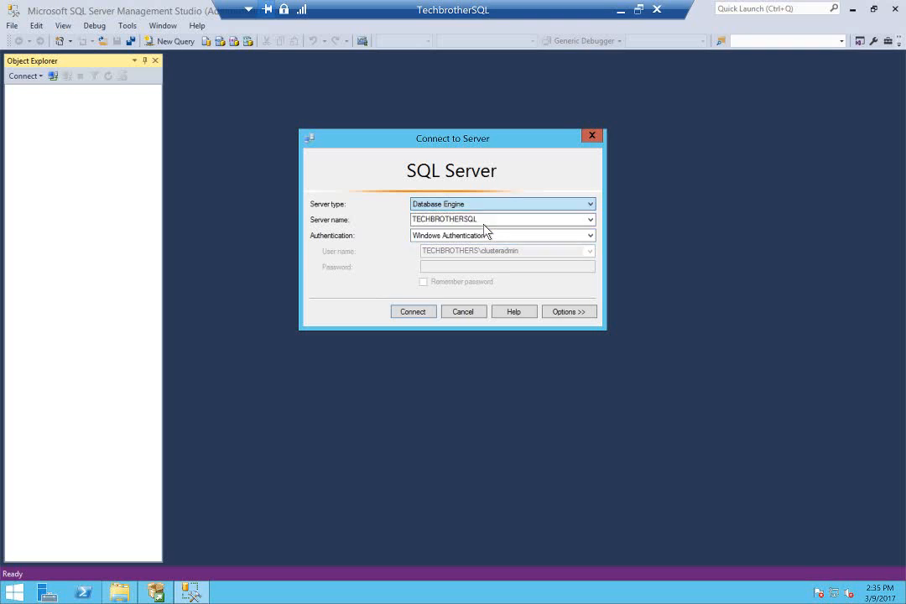
click(502, 204)
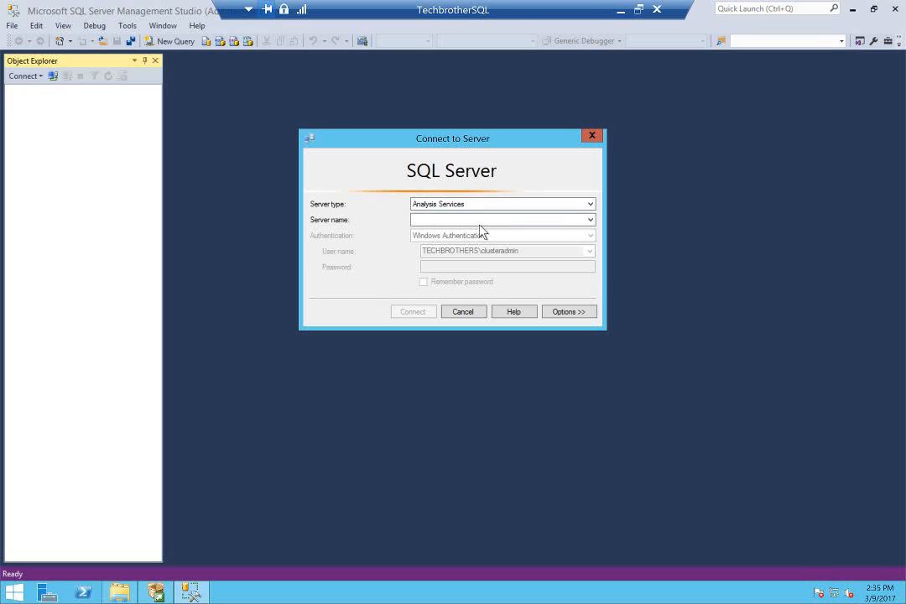
click(502, 219)
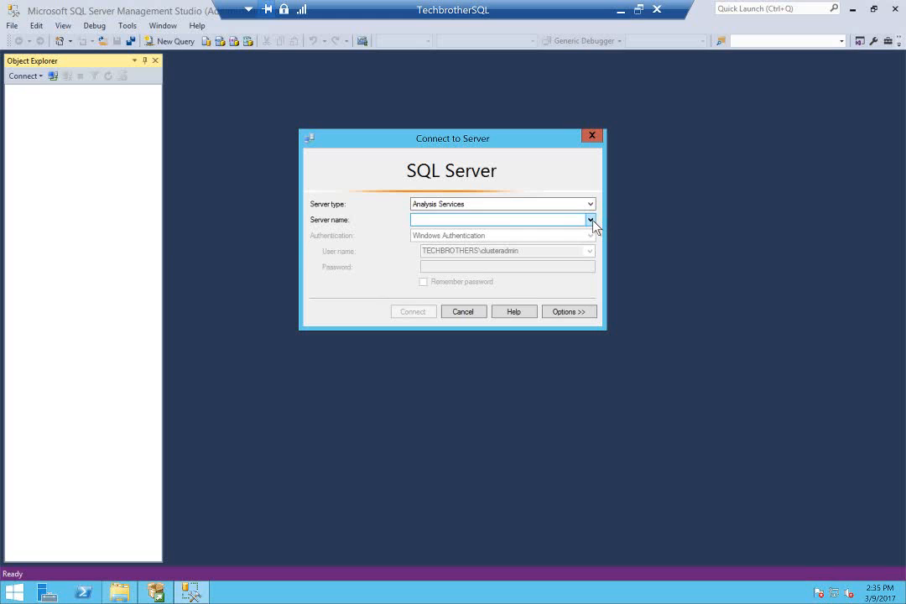
Browse local Analysis Services instances and choose TECHBROTHERSQL as the server name
click(590, 219)
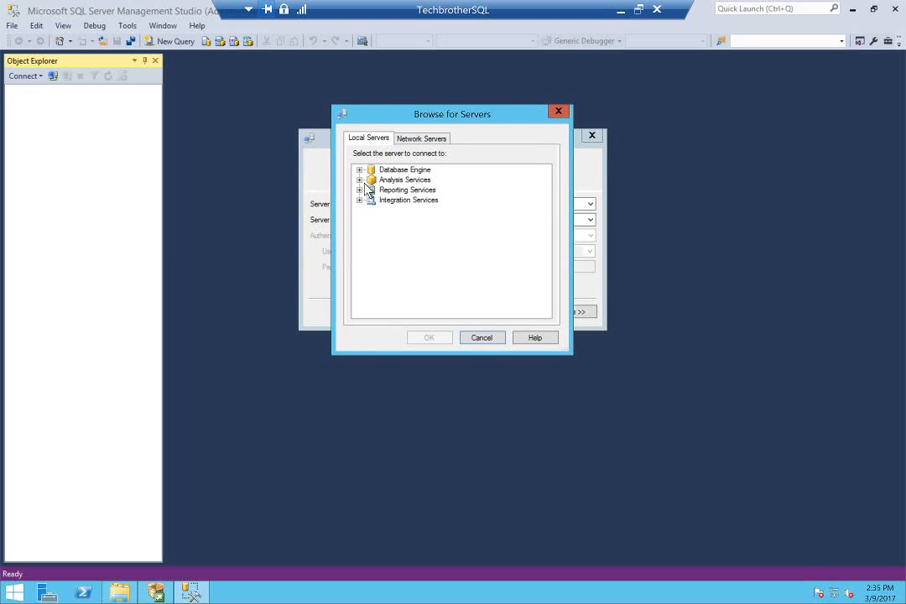
click(359, 169)
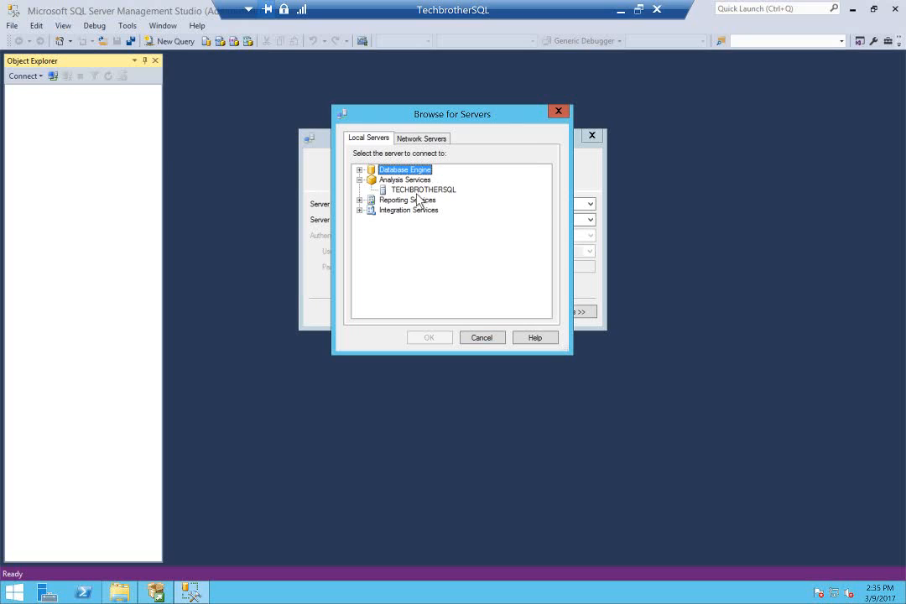
click(421, 189)
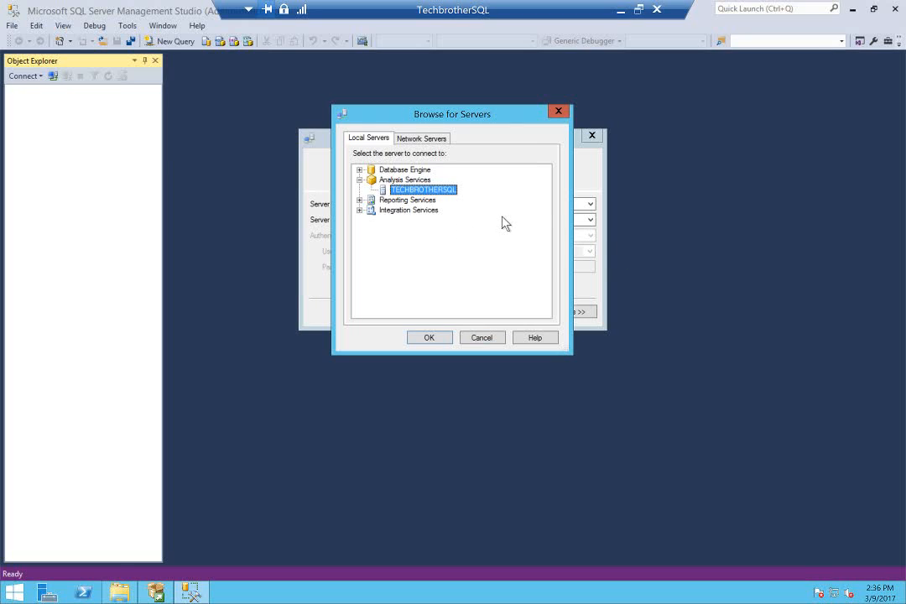
mouse_move(495, 271)
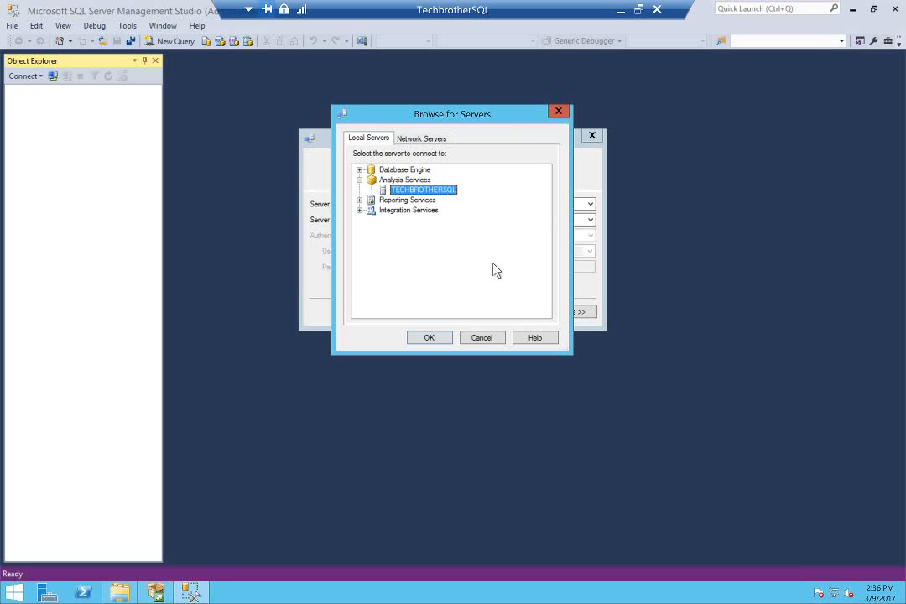
mouse_move(474, 260)
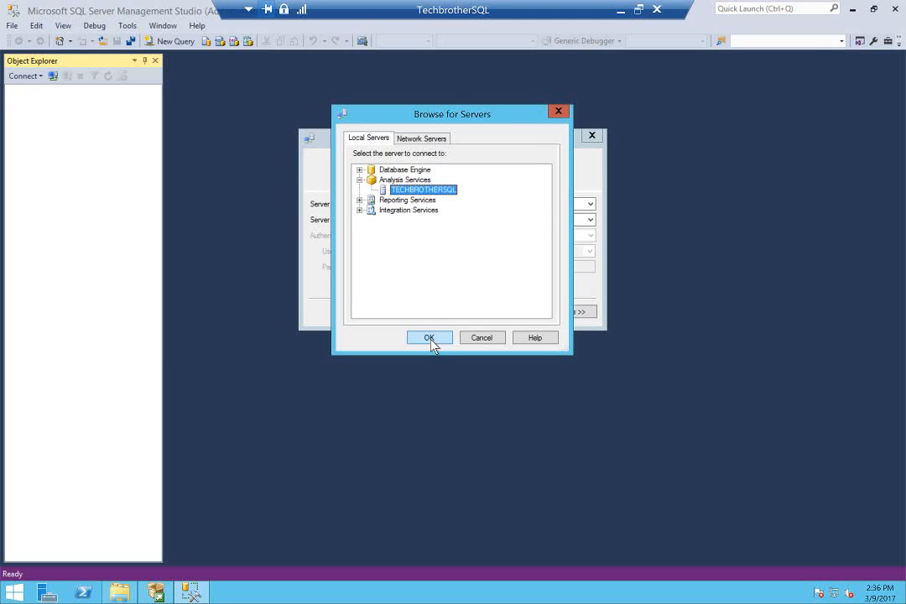
click(428, 338)
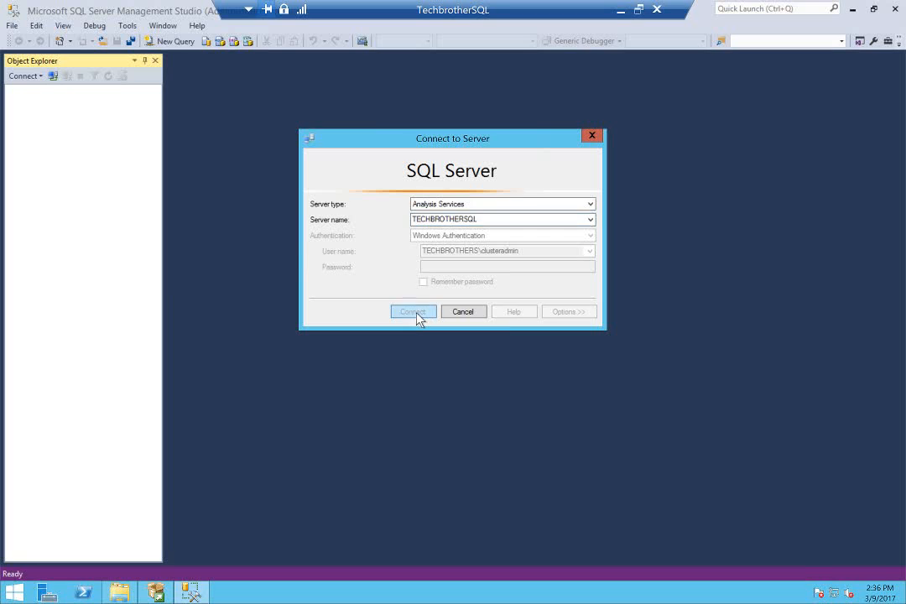
Connect to TECHBROTHERSQL Analysis Services and expand its Assemblies and Management folders
click(412, 311)
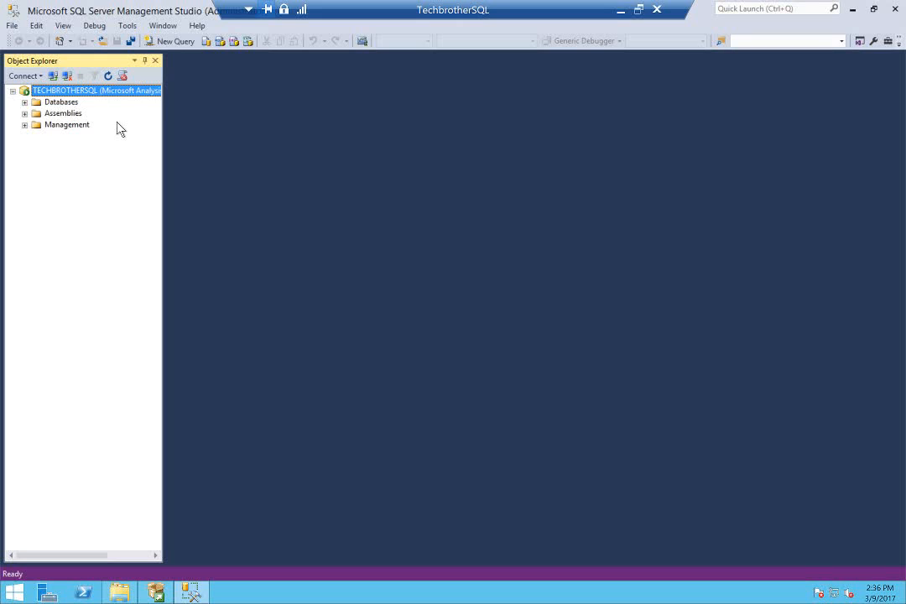
click(25, 112)
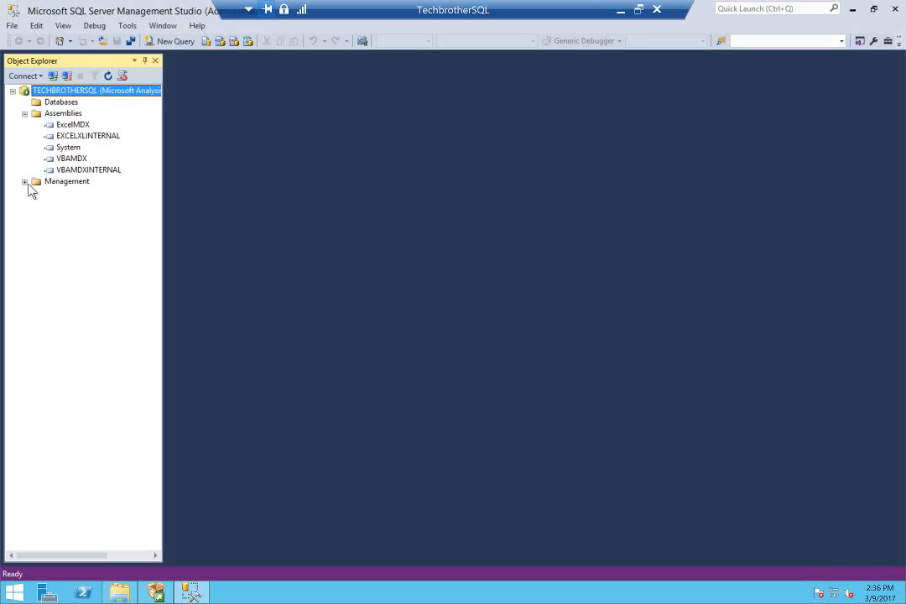
click(25, 180)
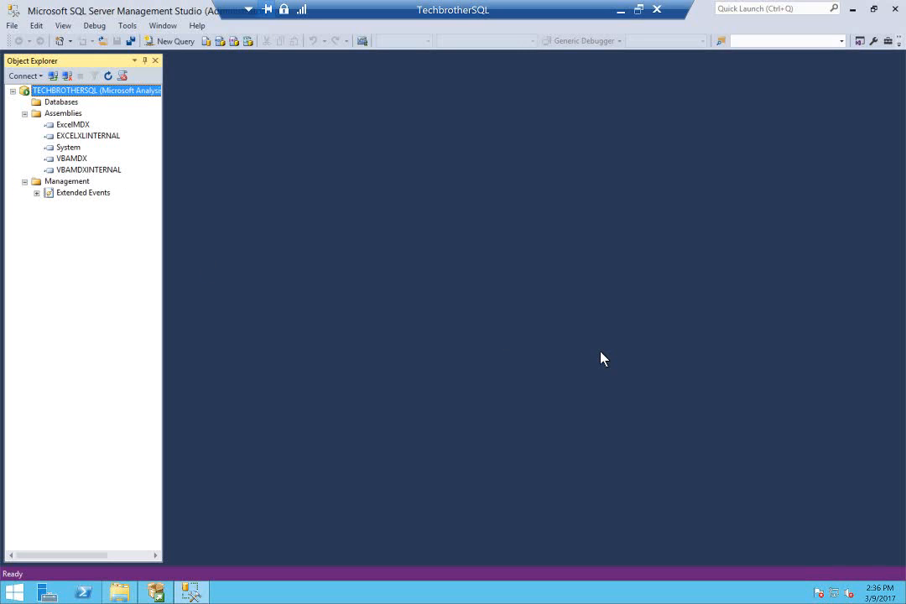